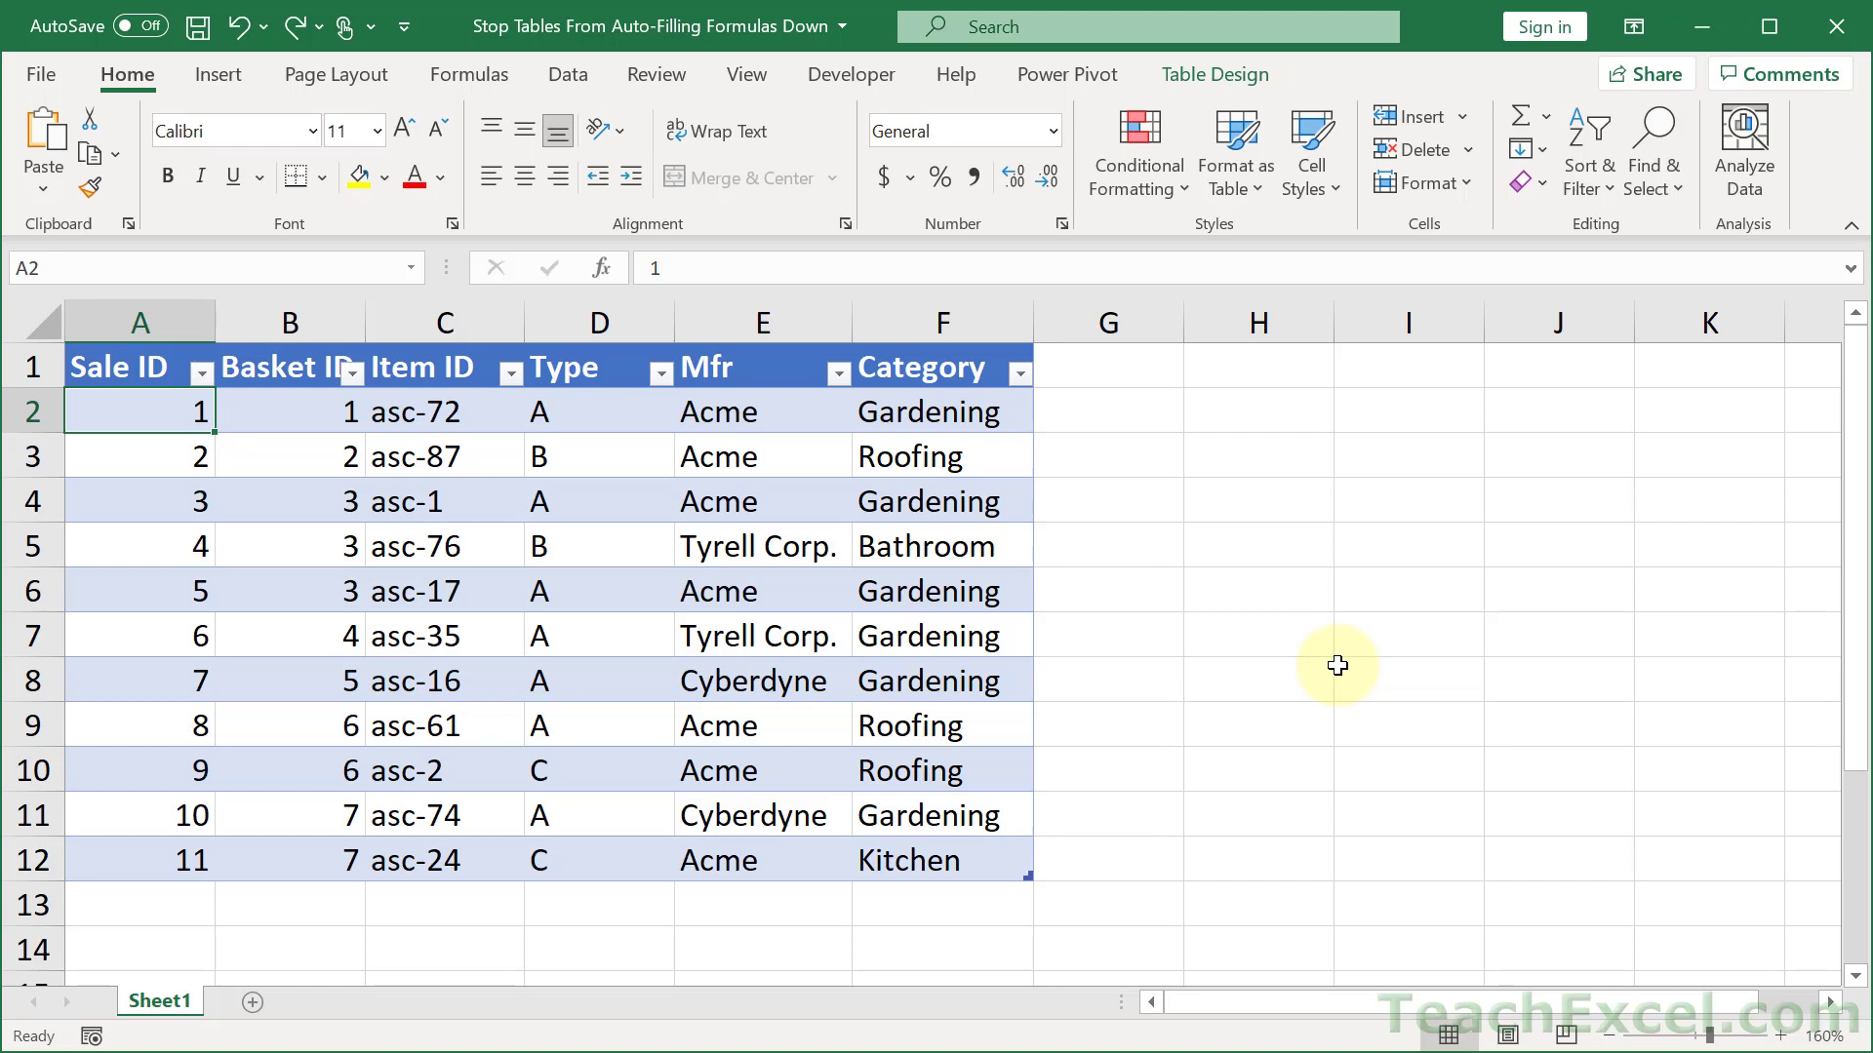
mouse_move(1244, 509)
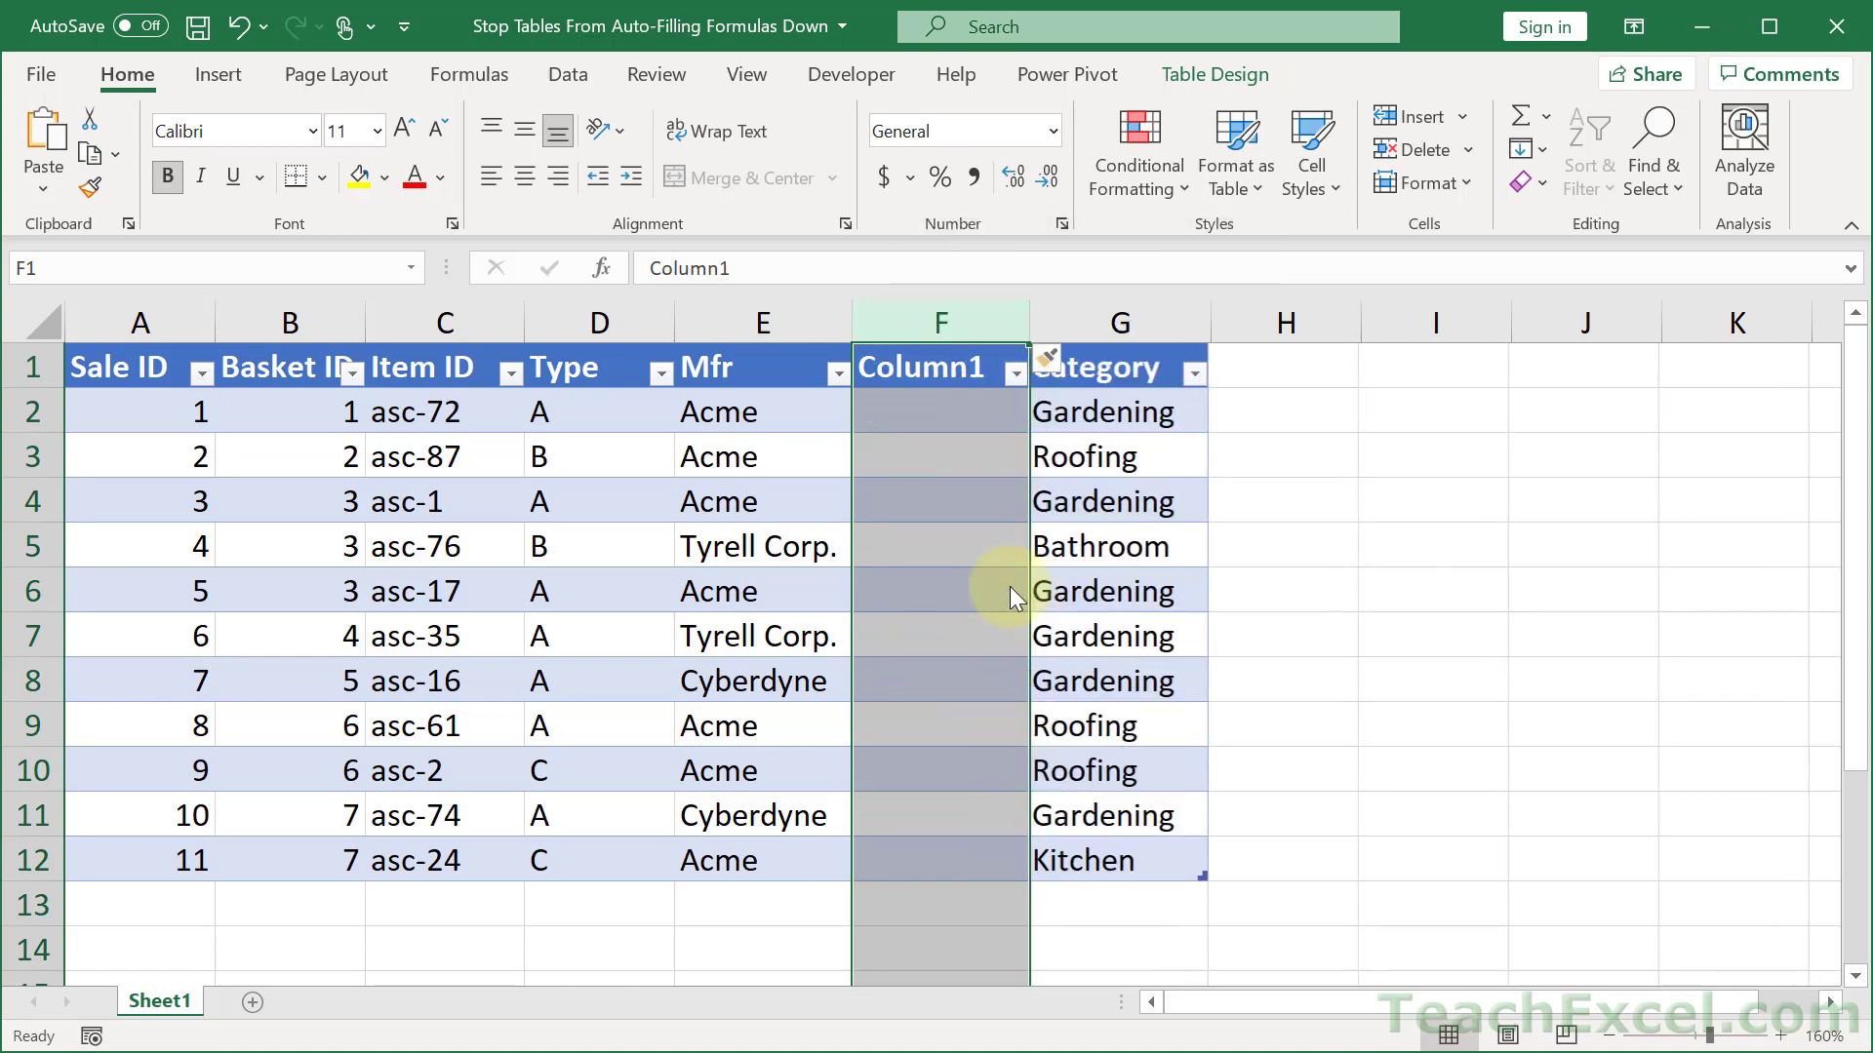
click(941, 411)
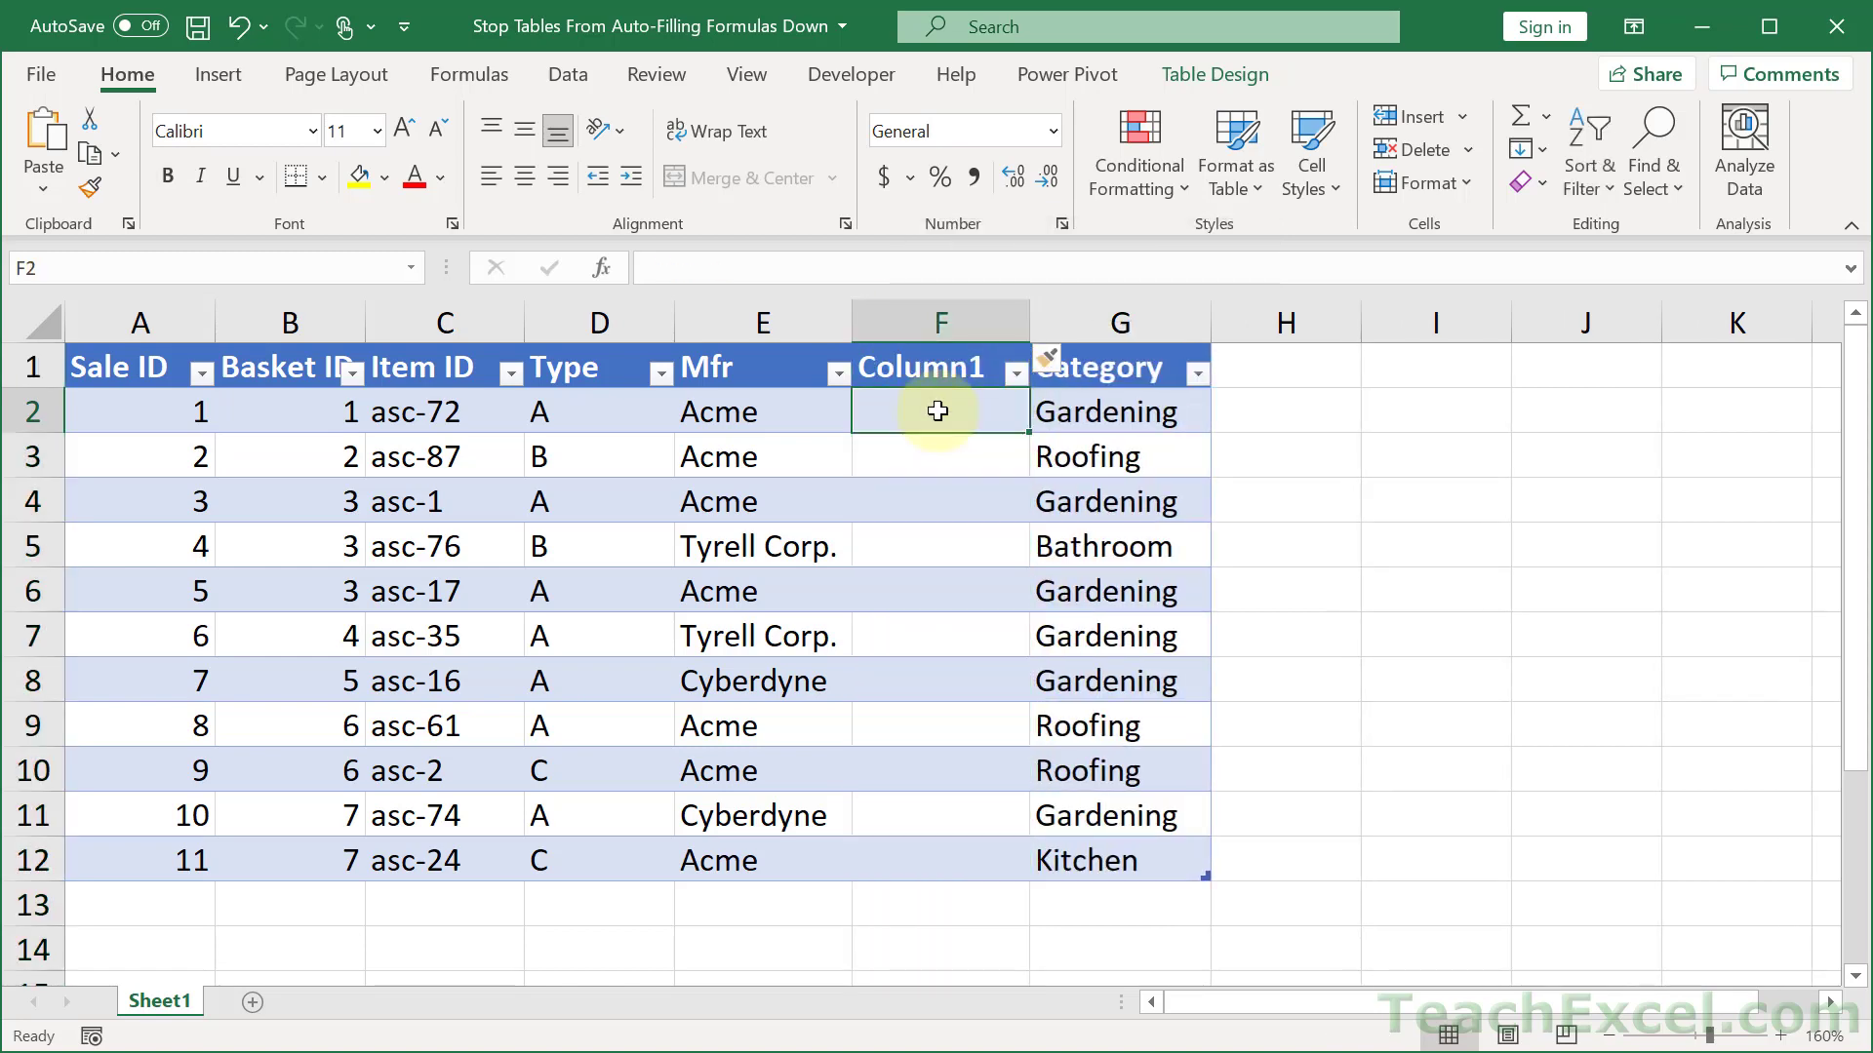
text(=lo)
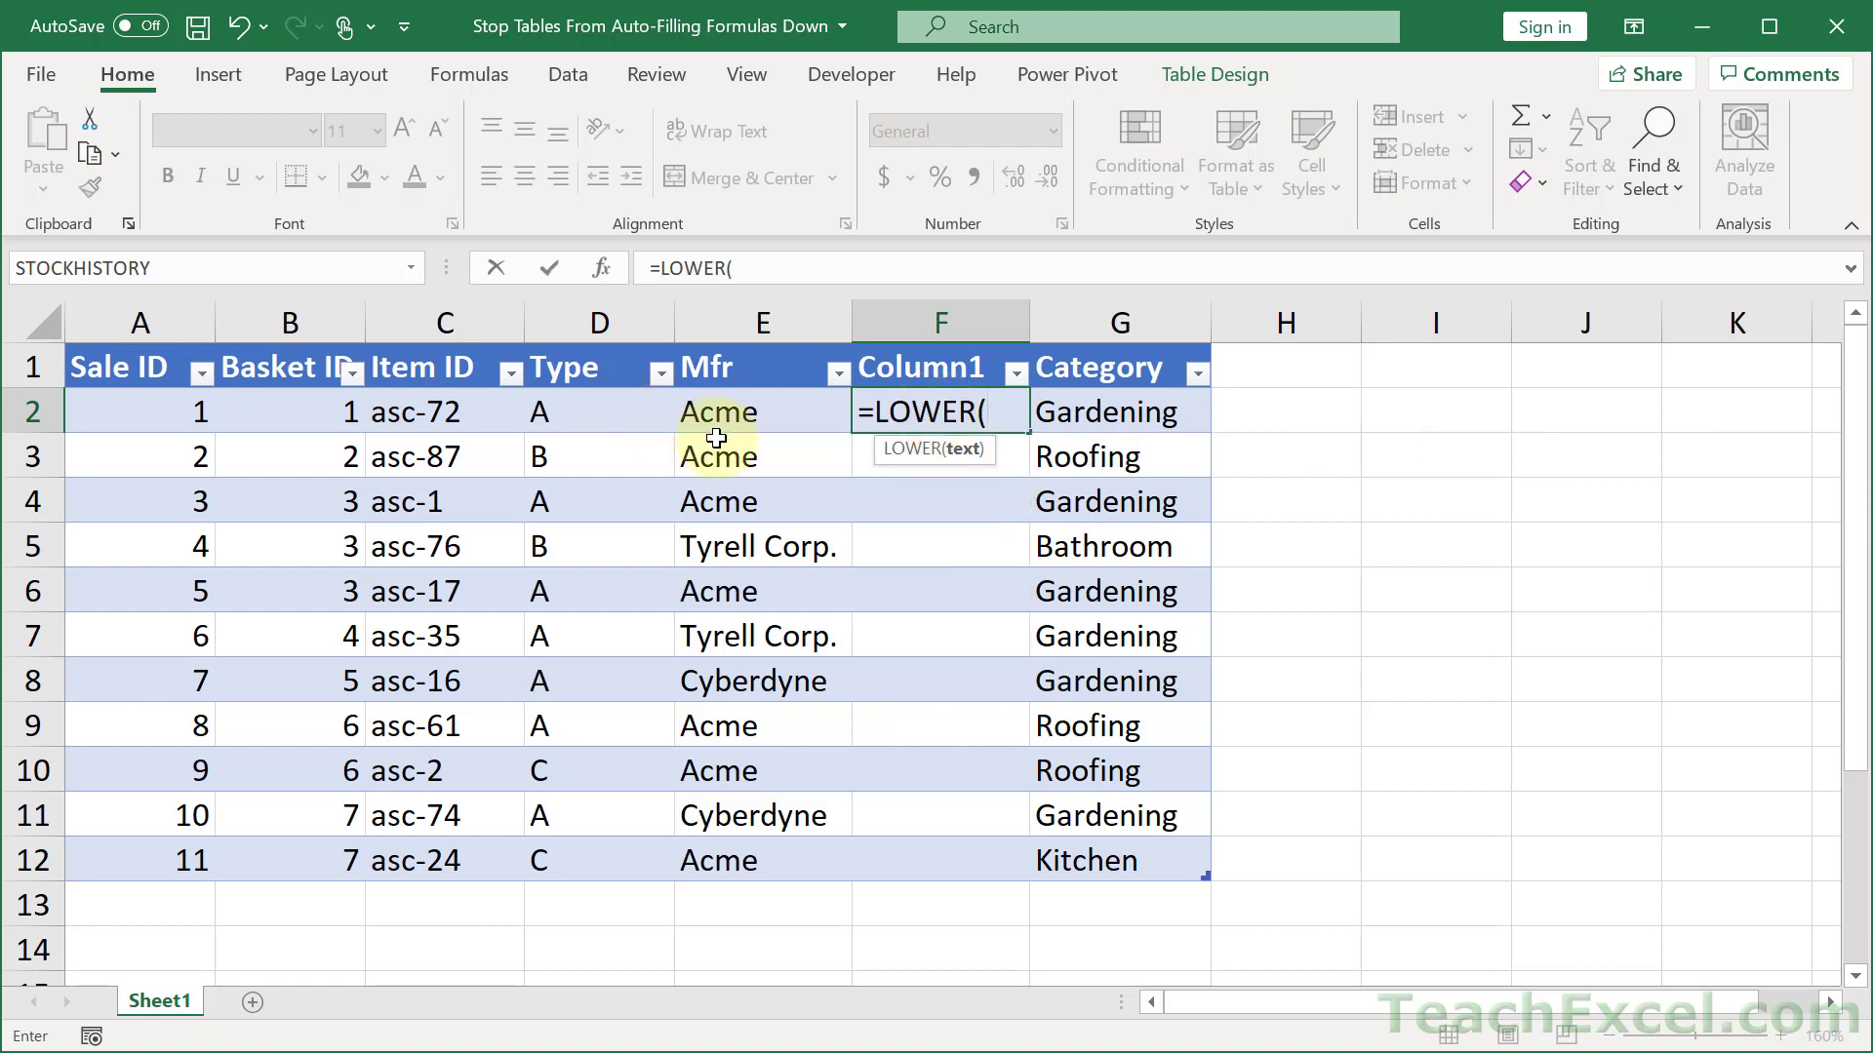
click(718, 412)
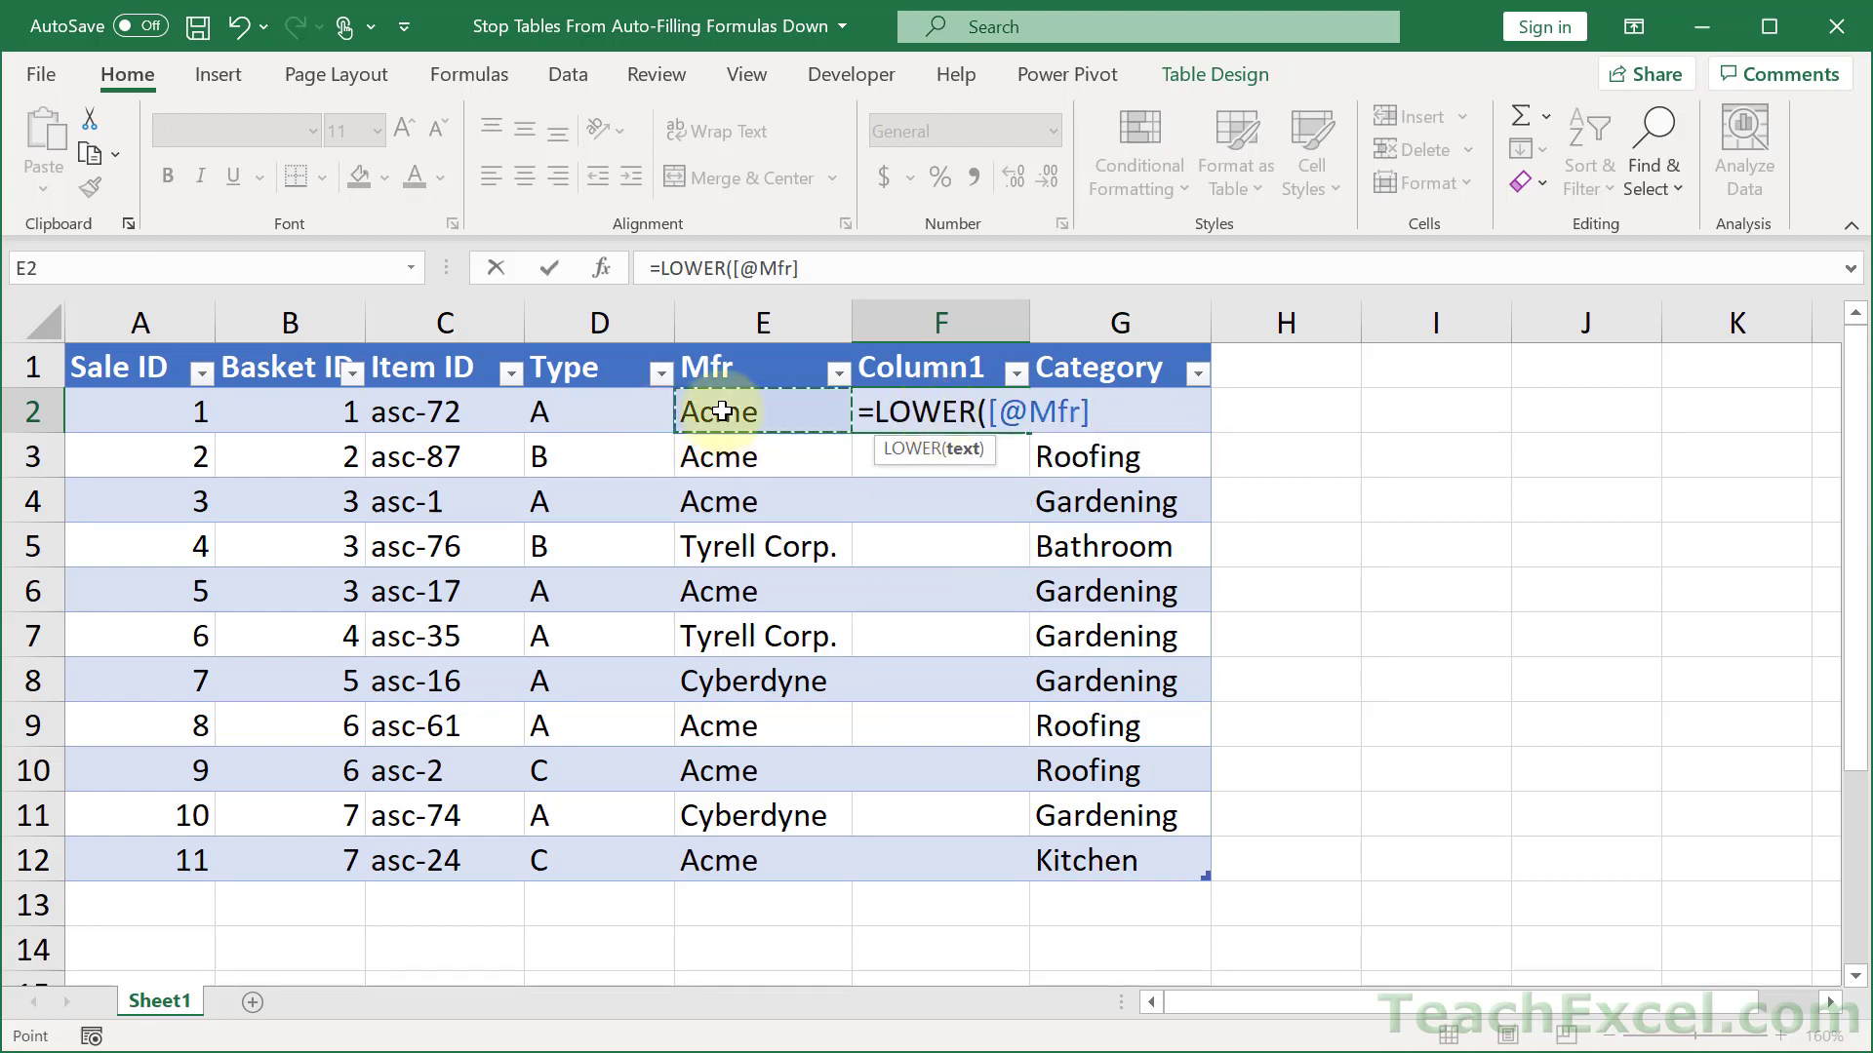
mouse_move(1525, 422)
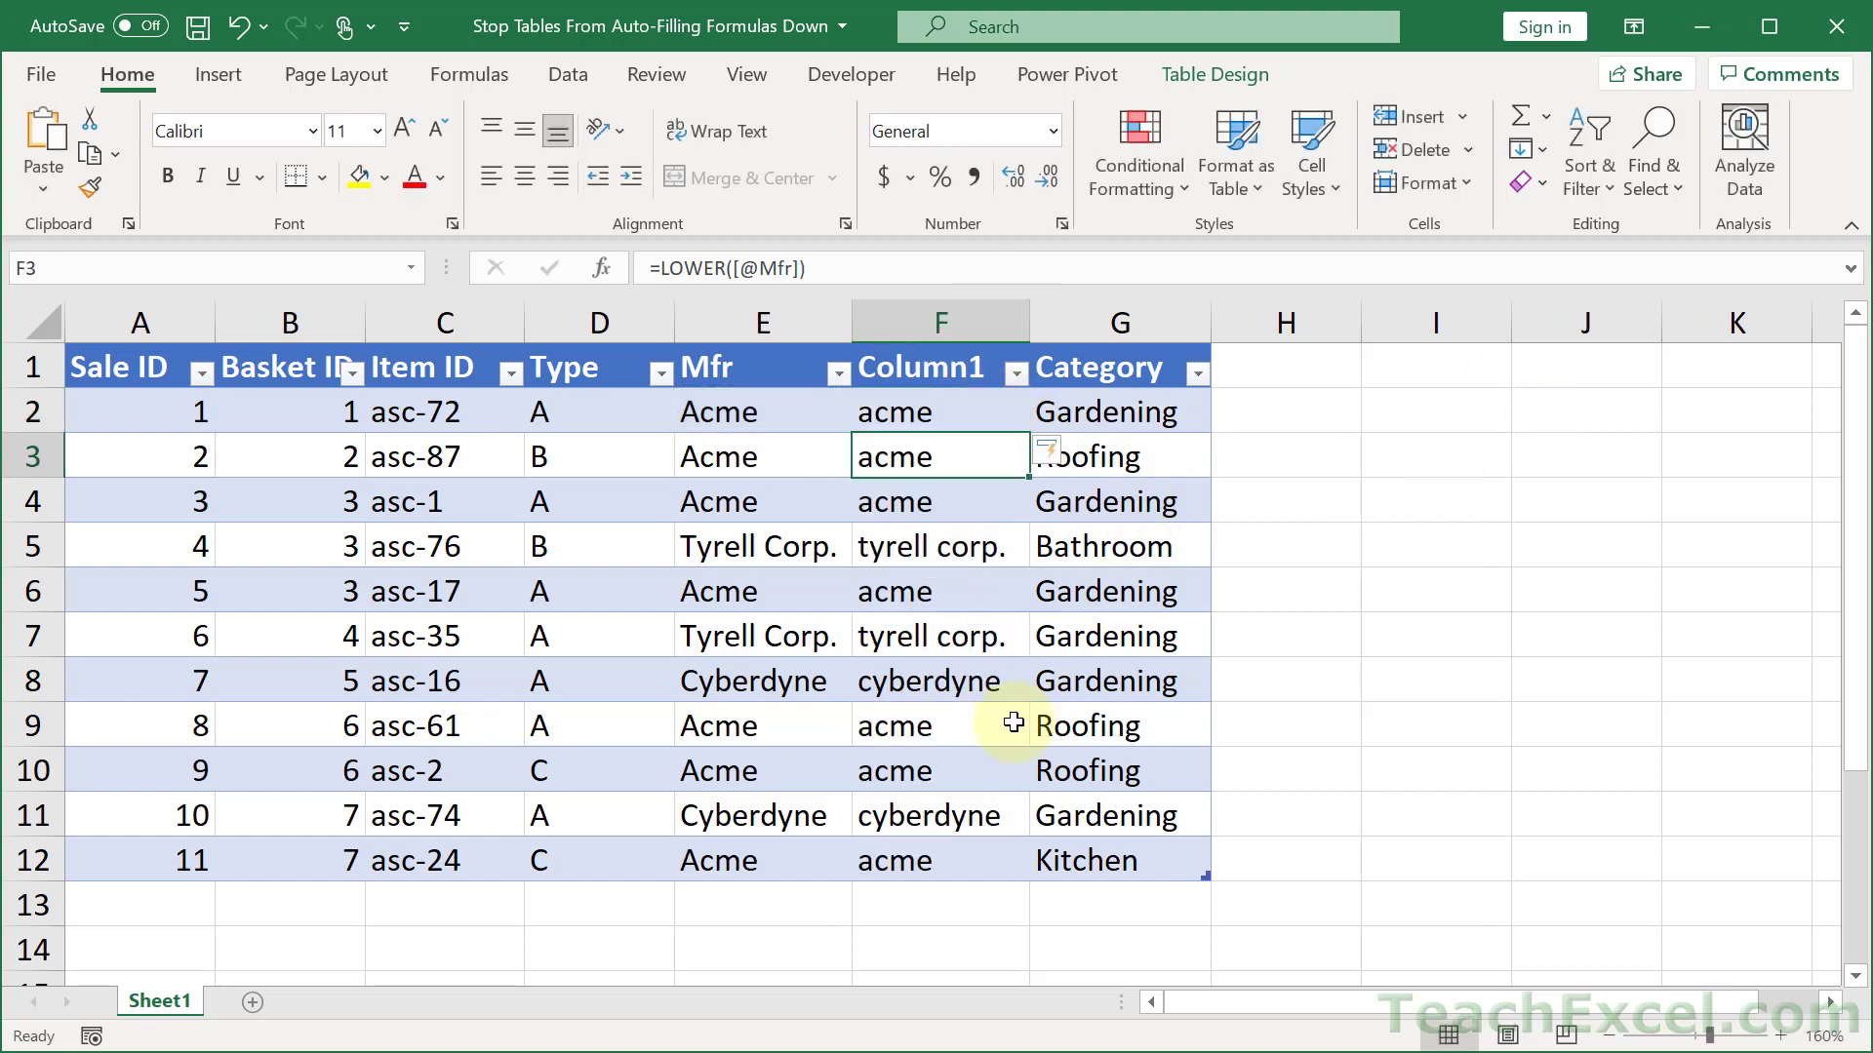
mouse_move(944, 430)
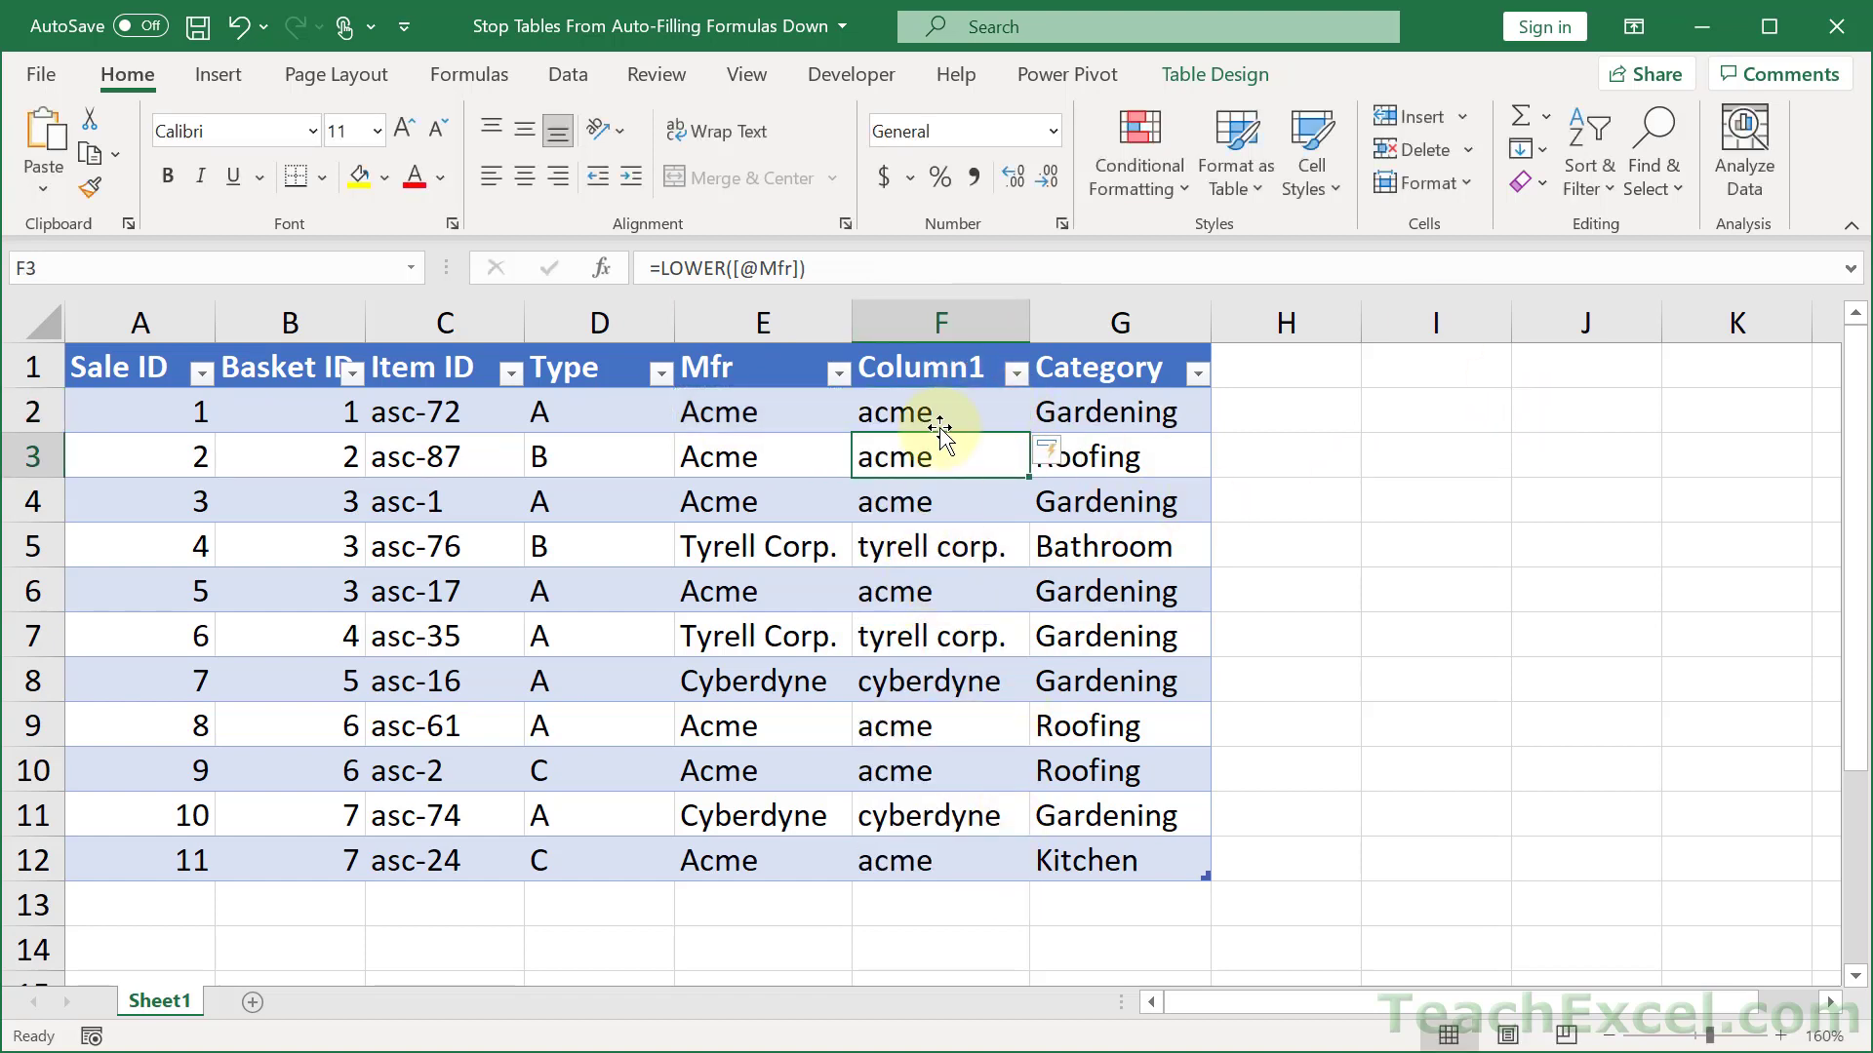
click(940, 412)
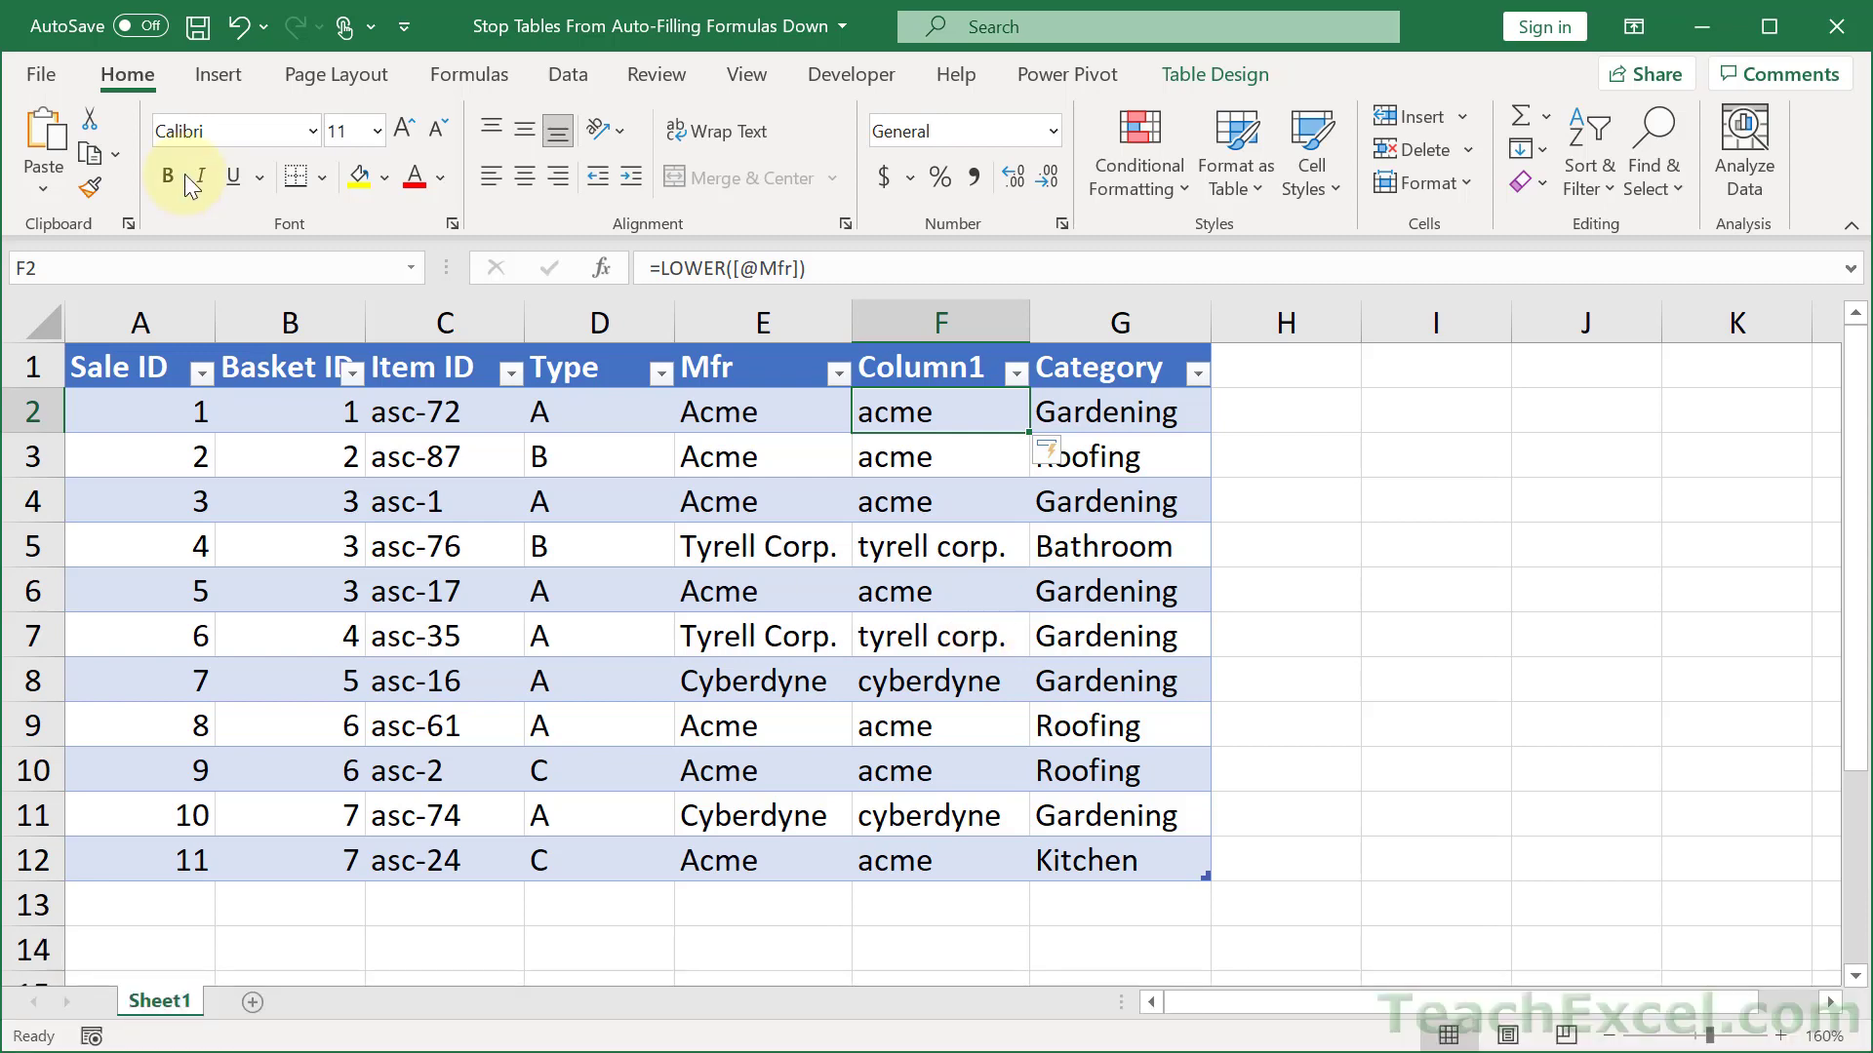
- Reach AutoCorrect Options through File > Options > Proofing
click(39, 74)
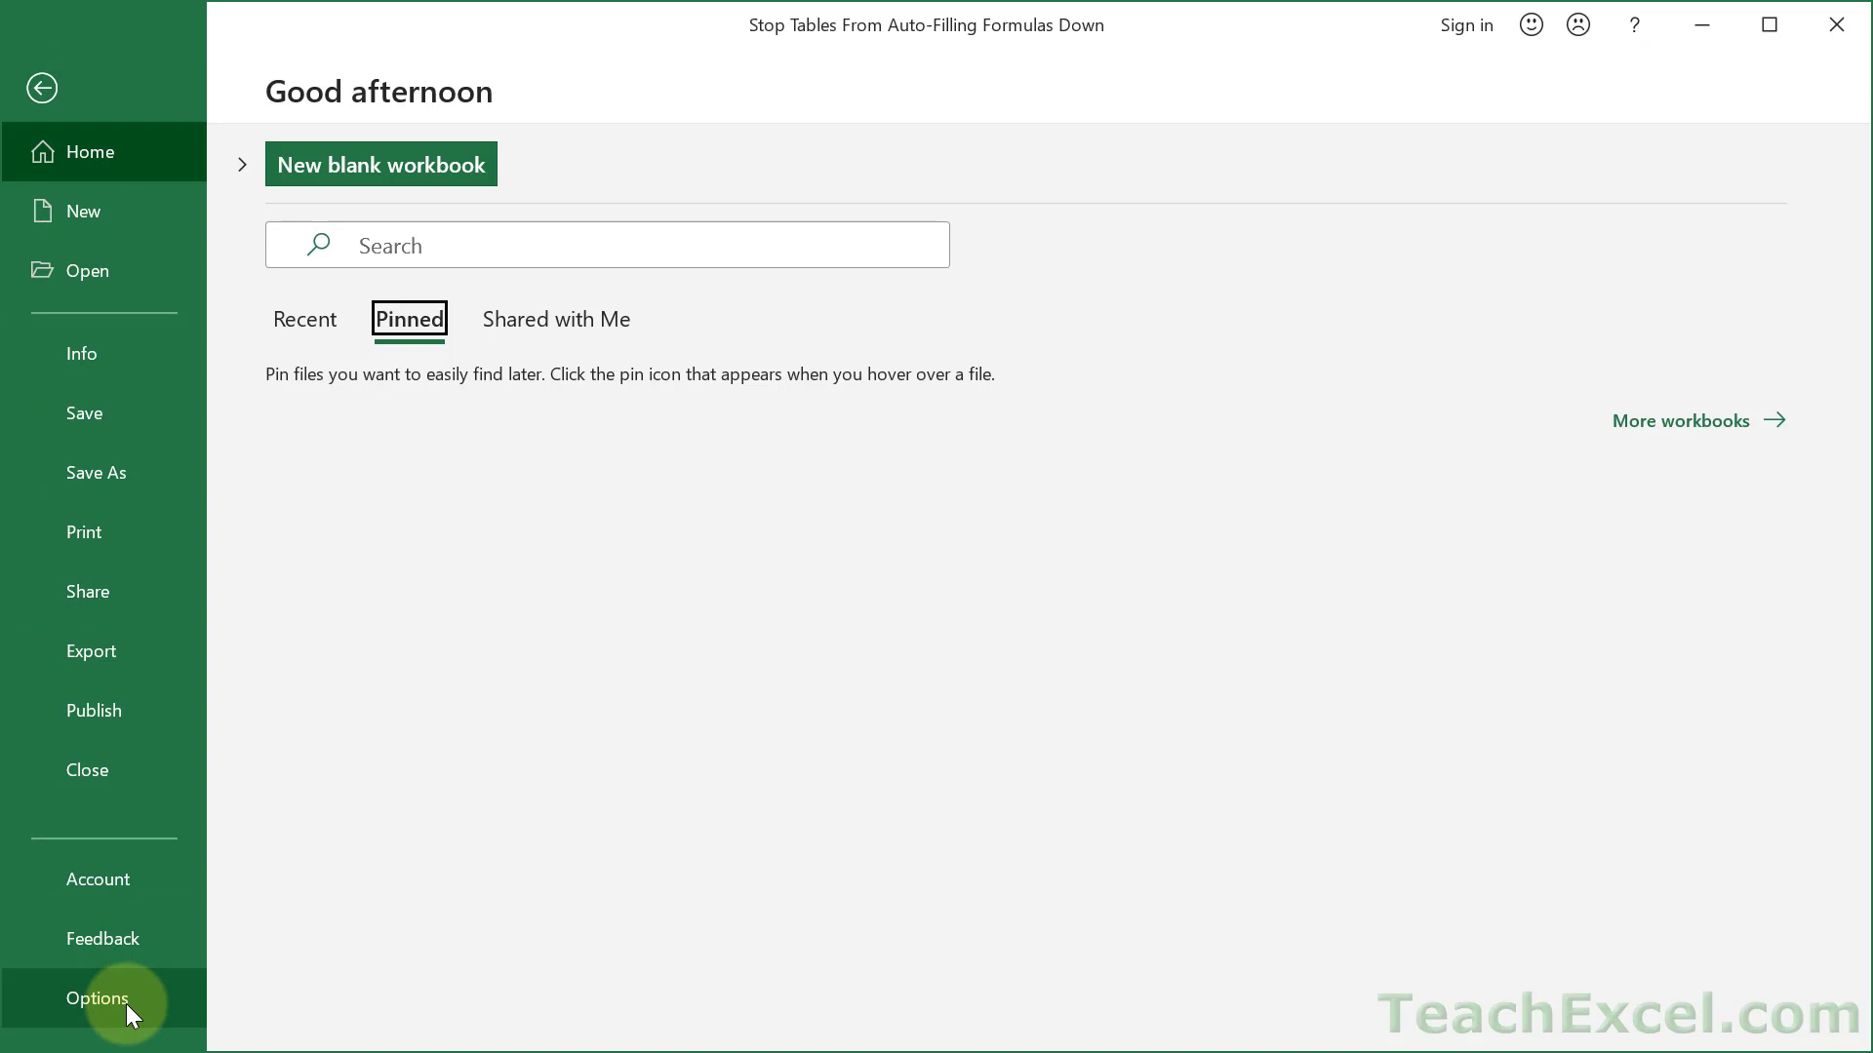
click(98, 999)
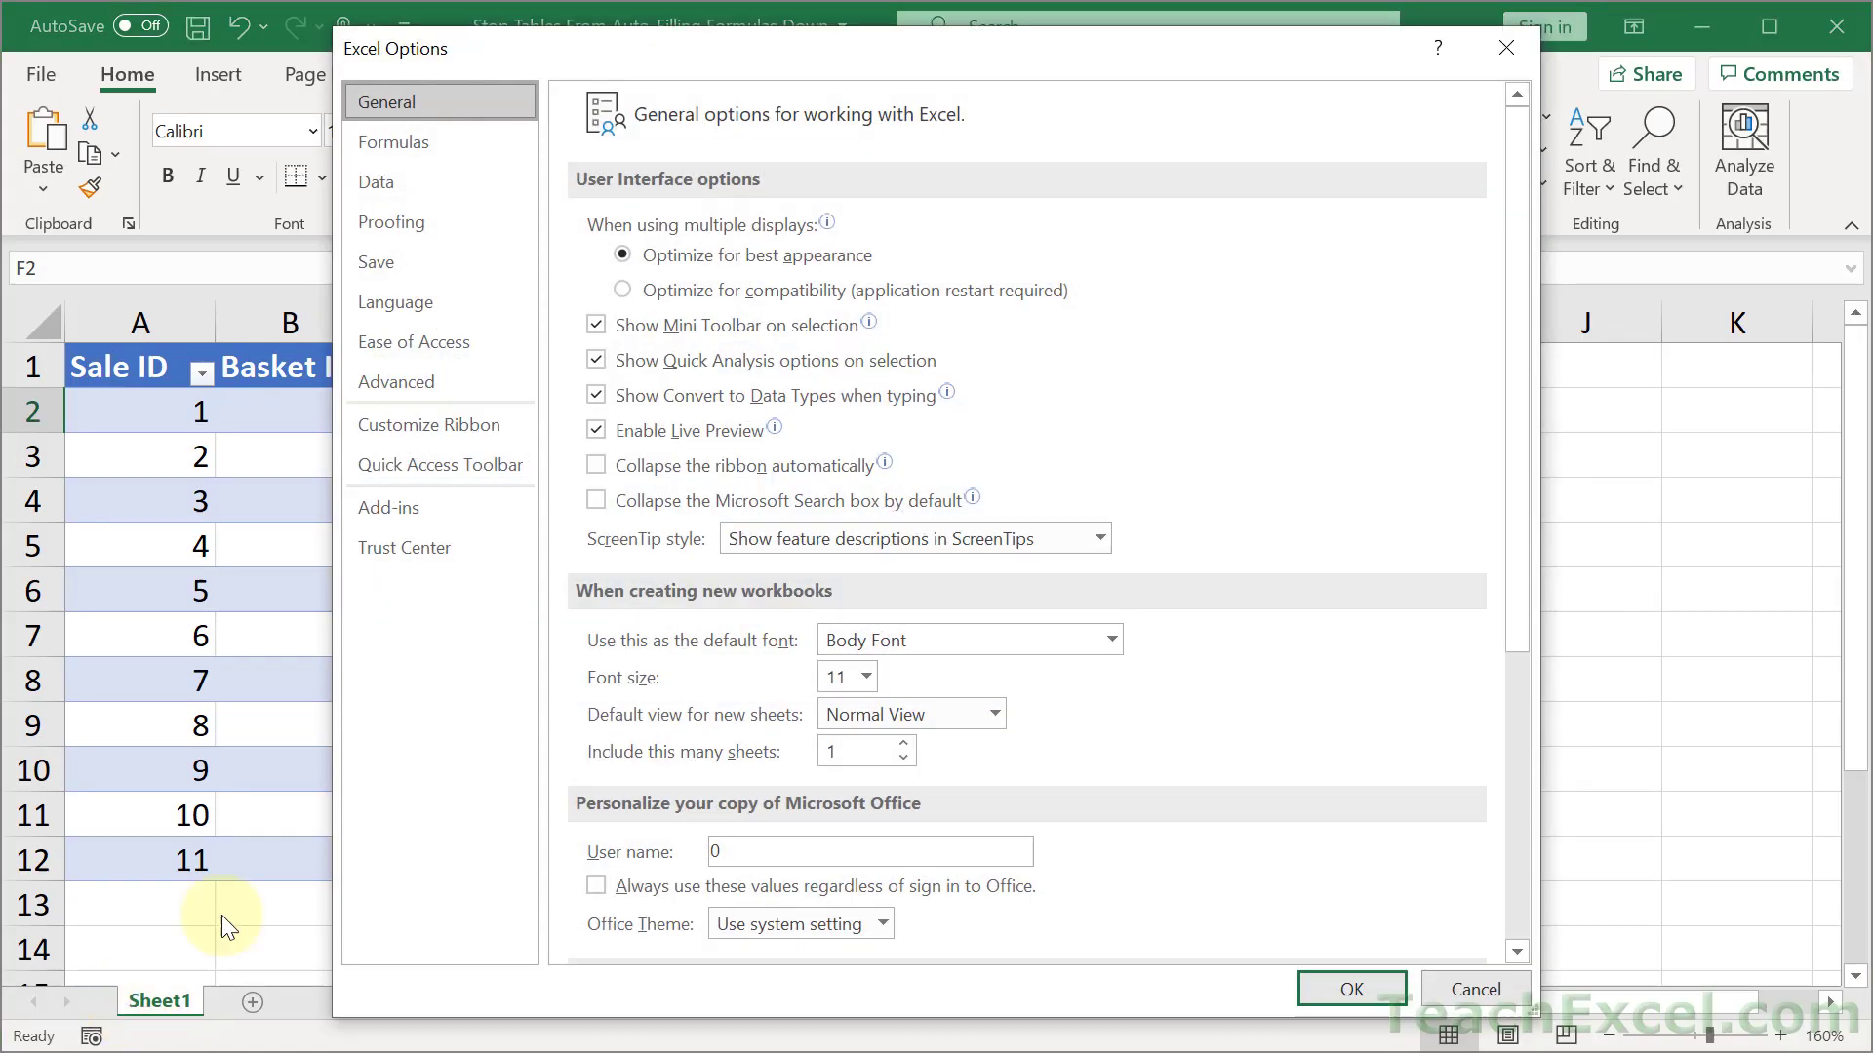
click(392, 220)
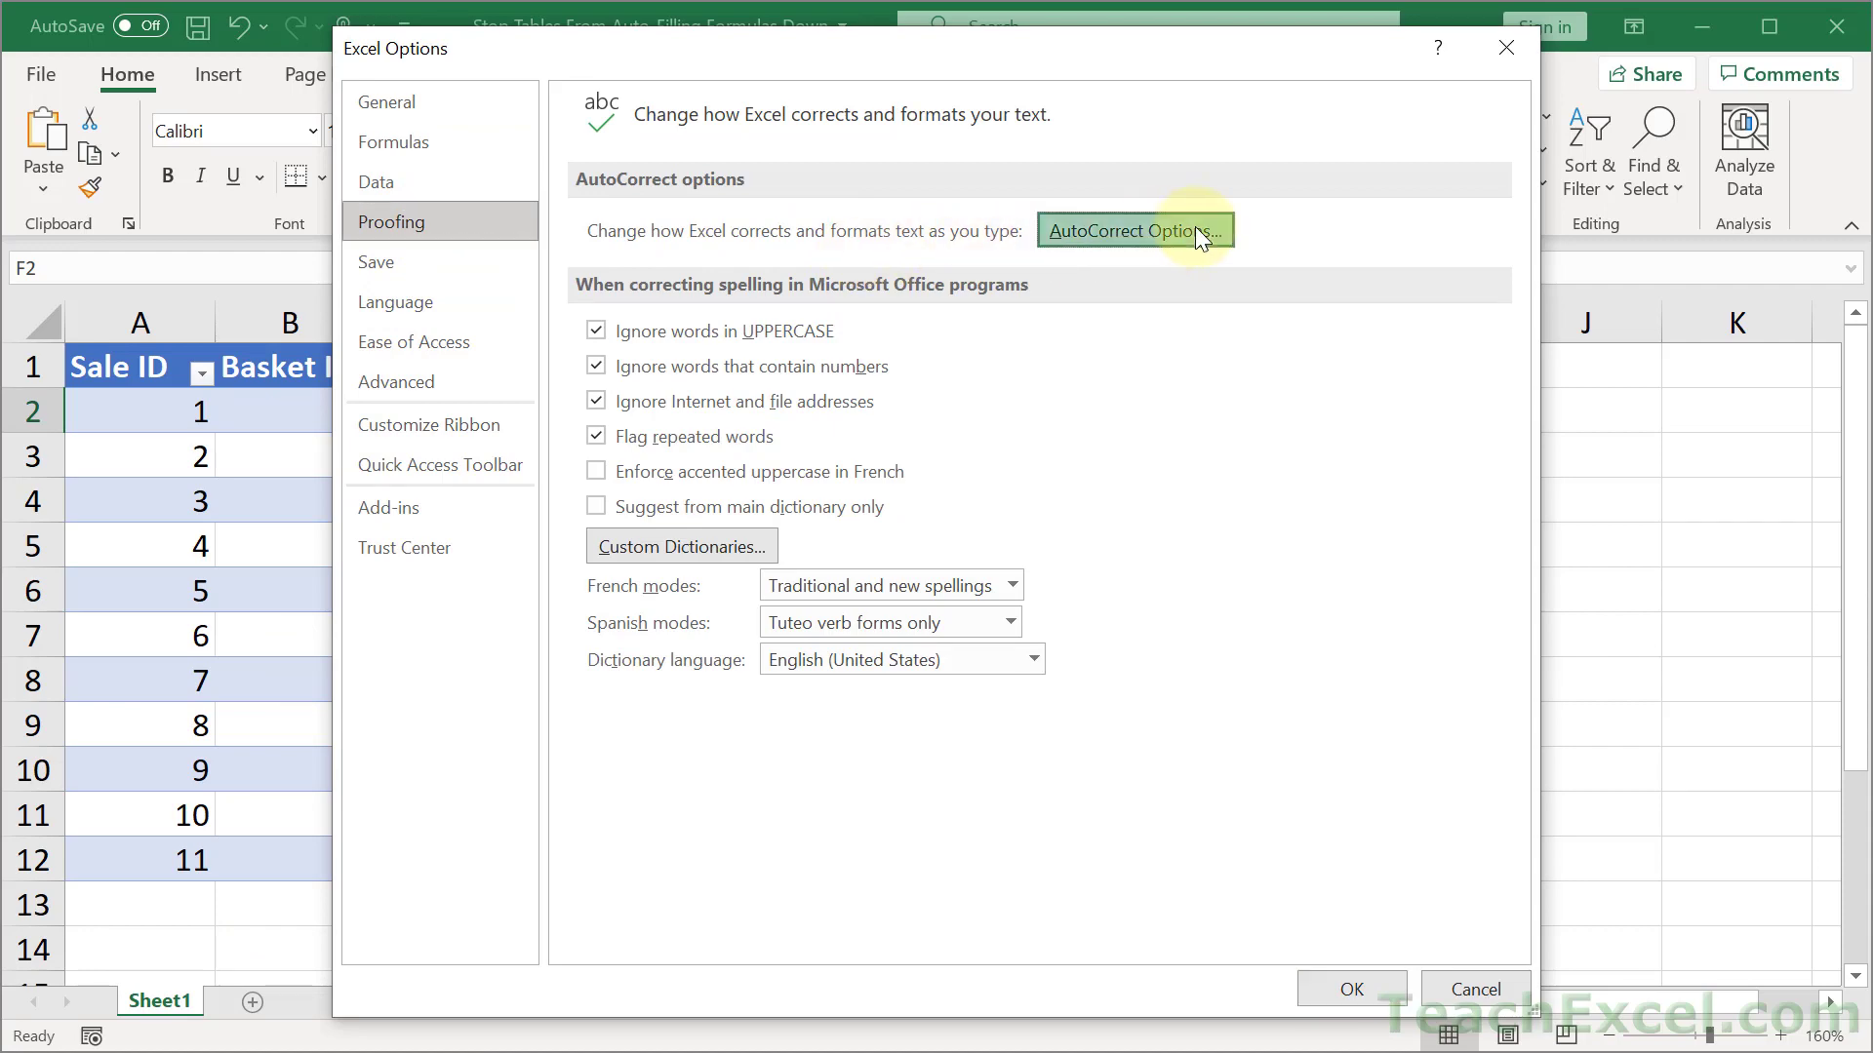
click(1132, 230)
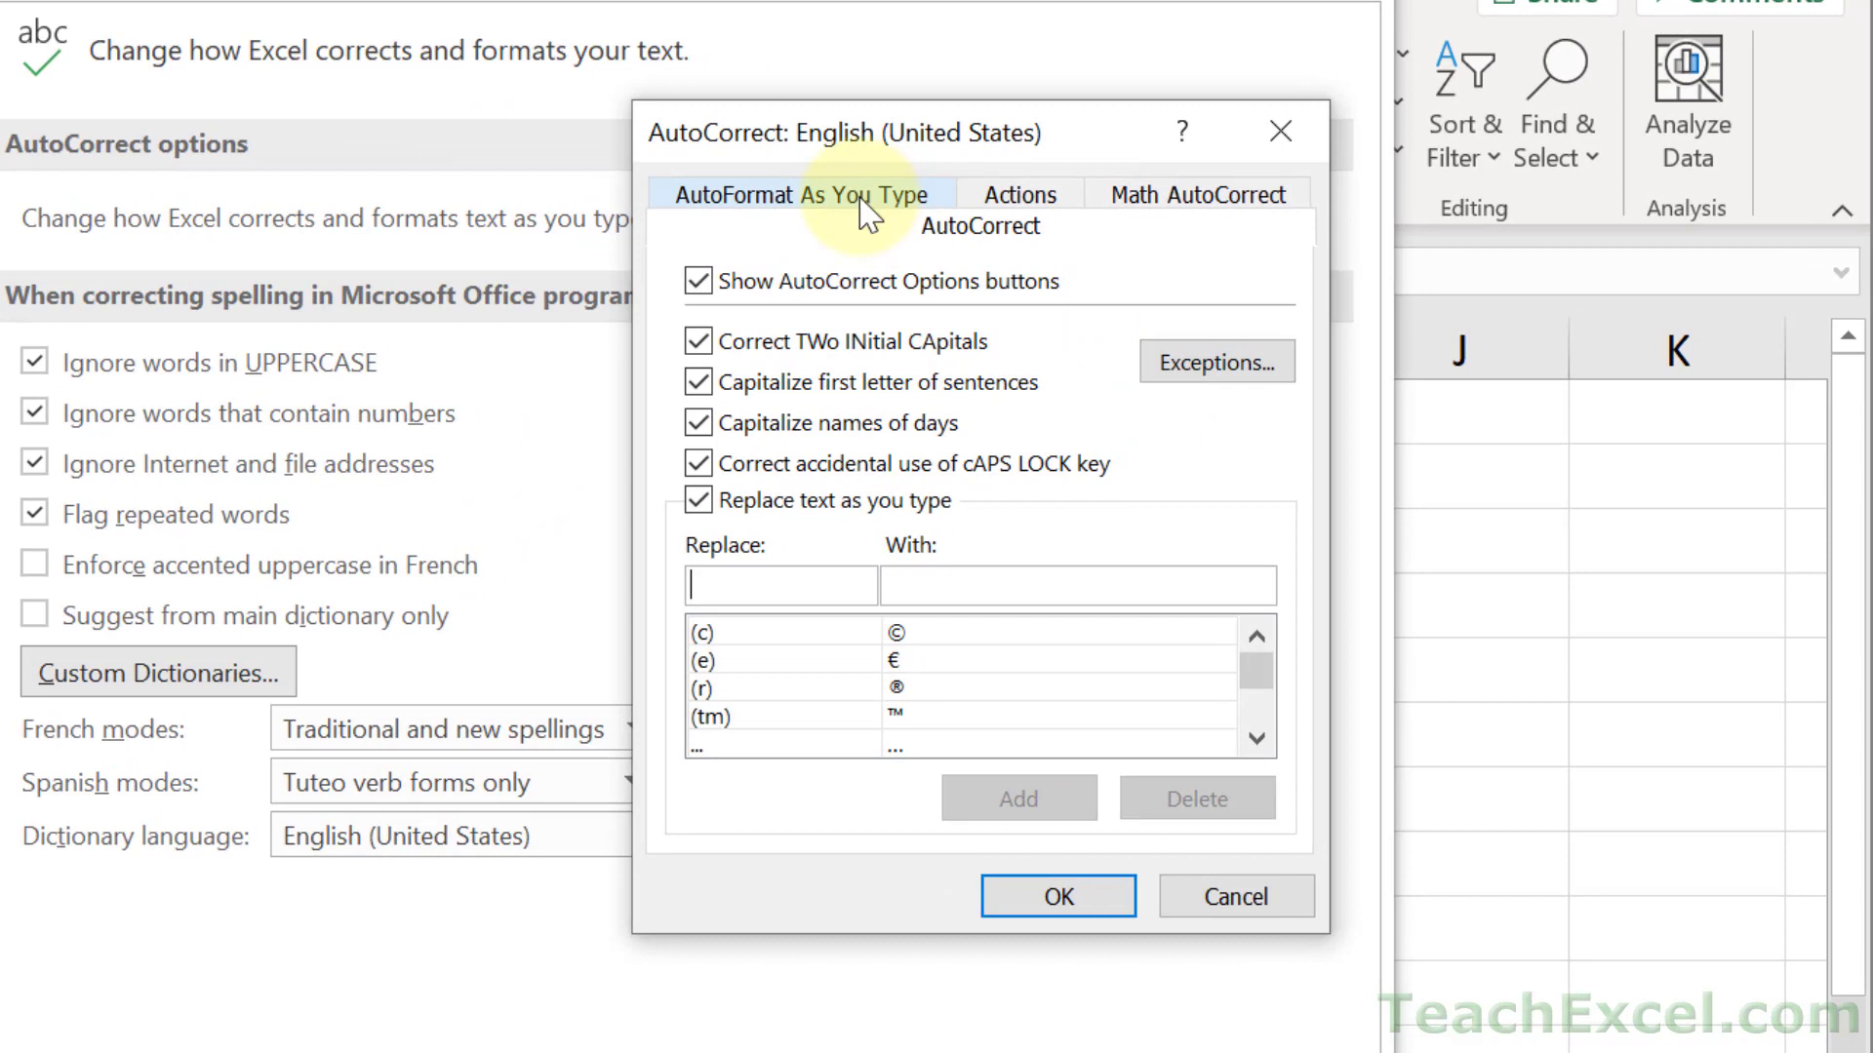
- Uncheck 'Fill formulas in tables to create calculated columns' under AutoFormat As You Type and confirm
click(801, 193)
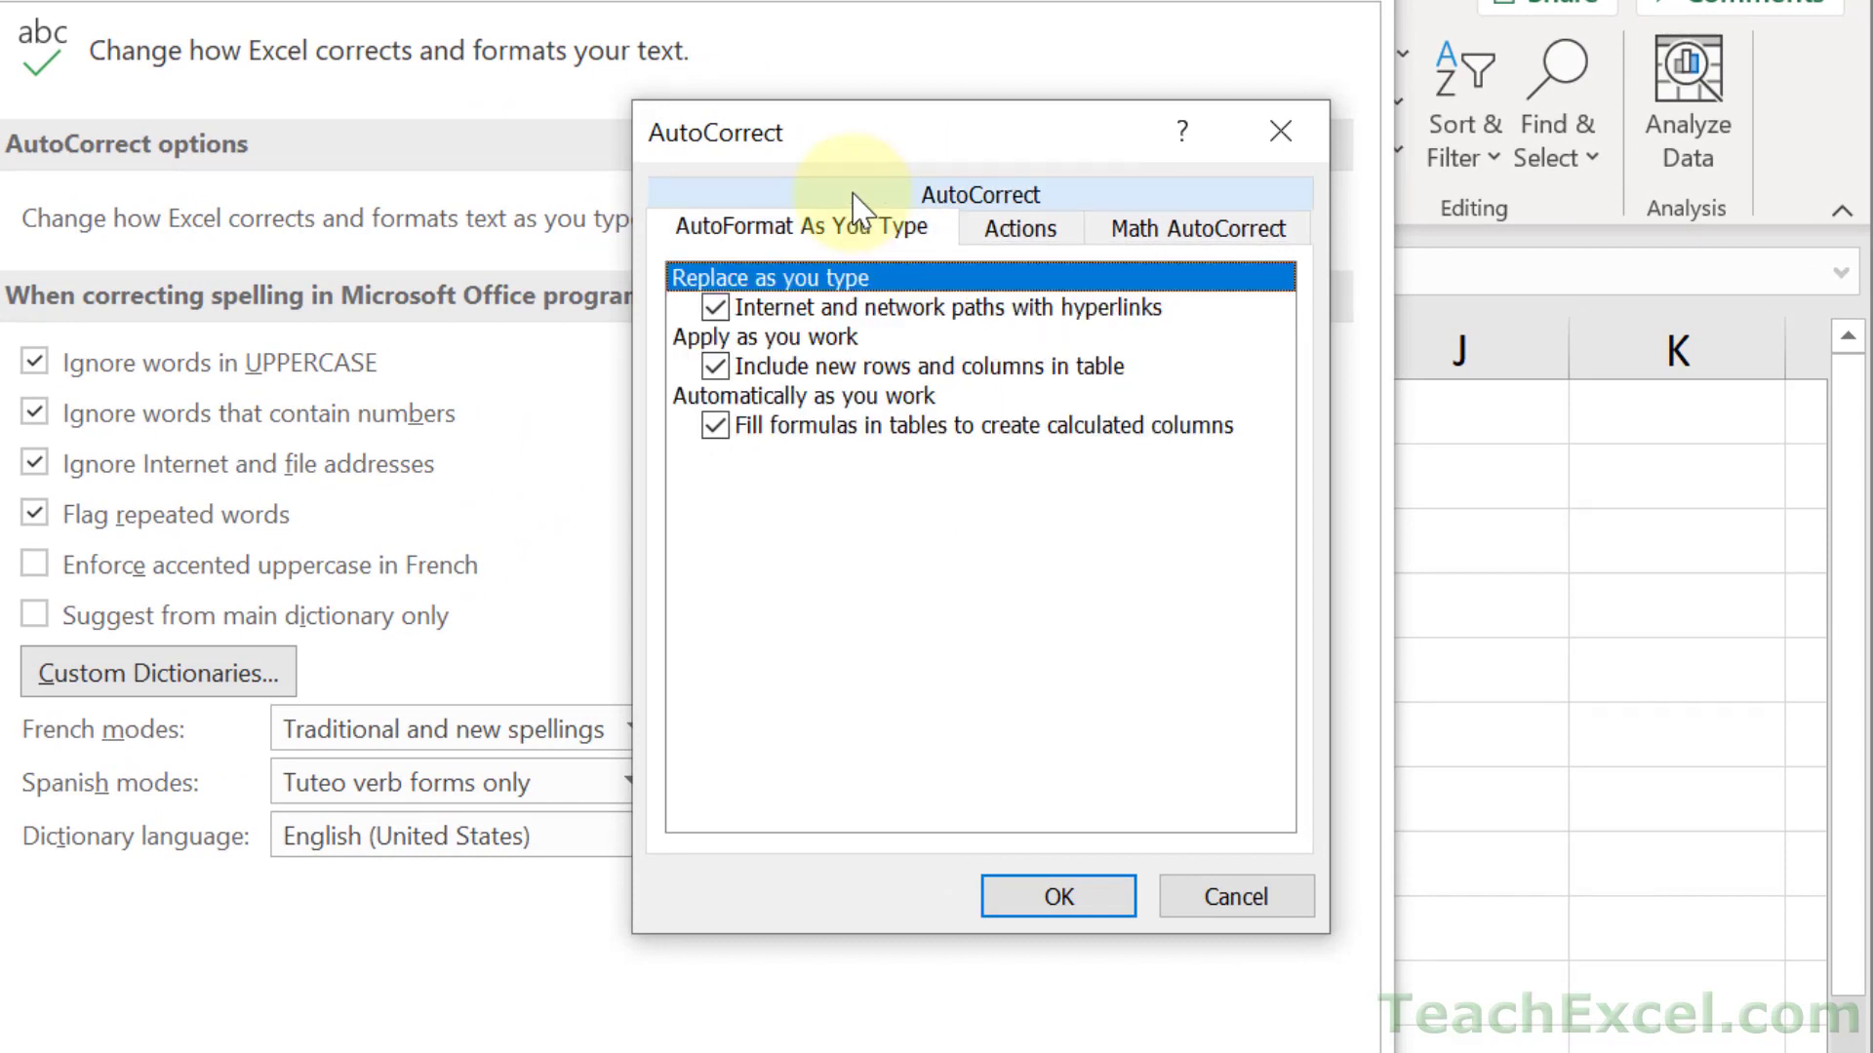
mouse_move(889, 461)
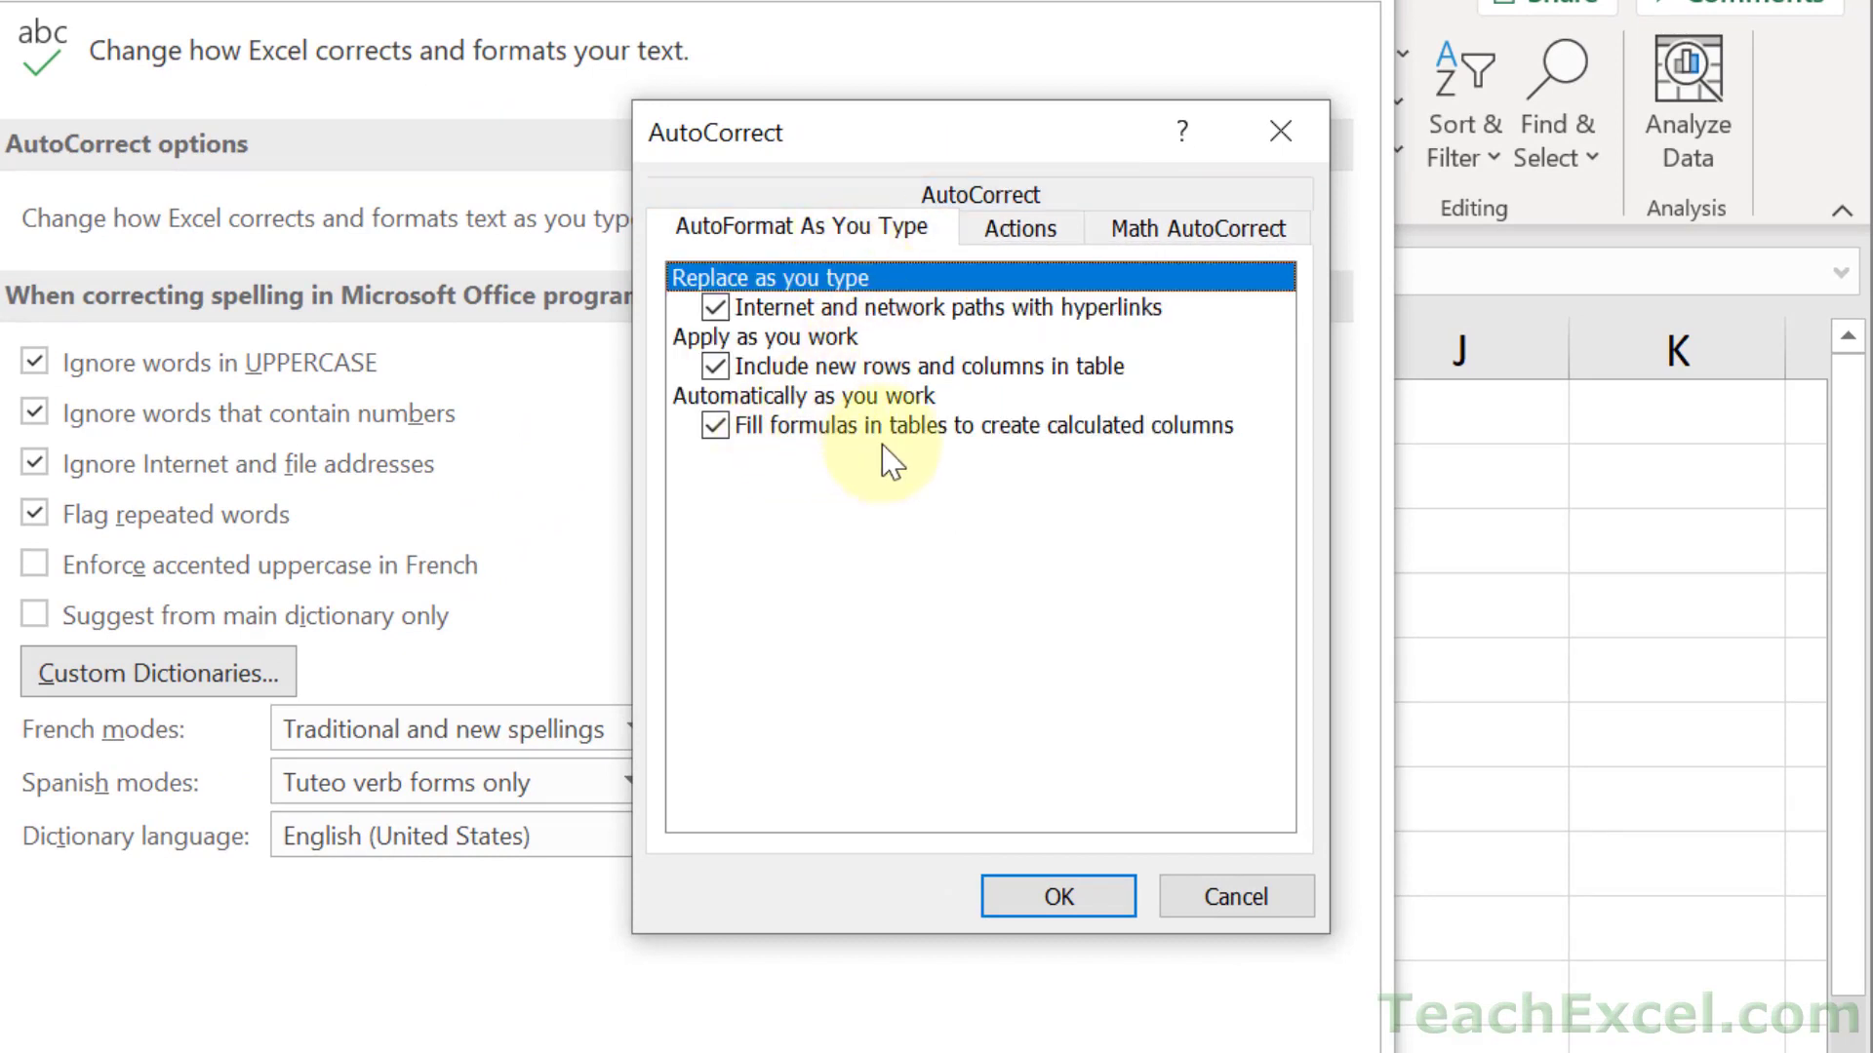
mouse_move(1175, 484)
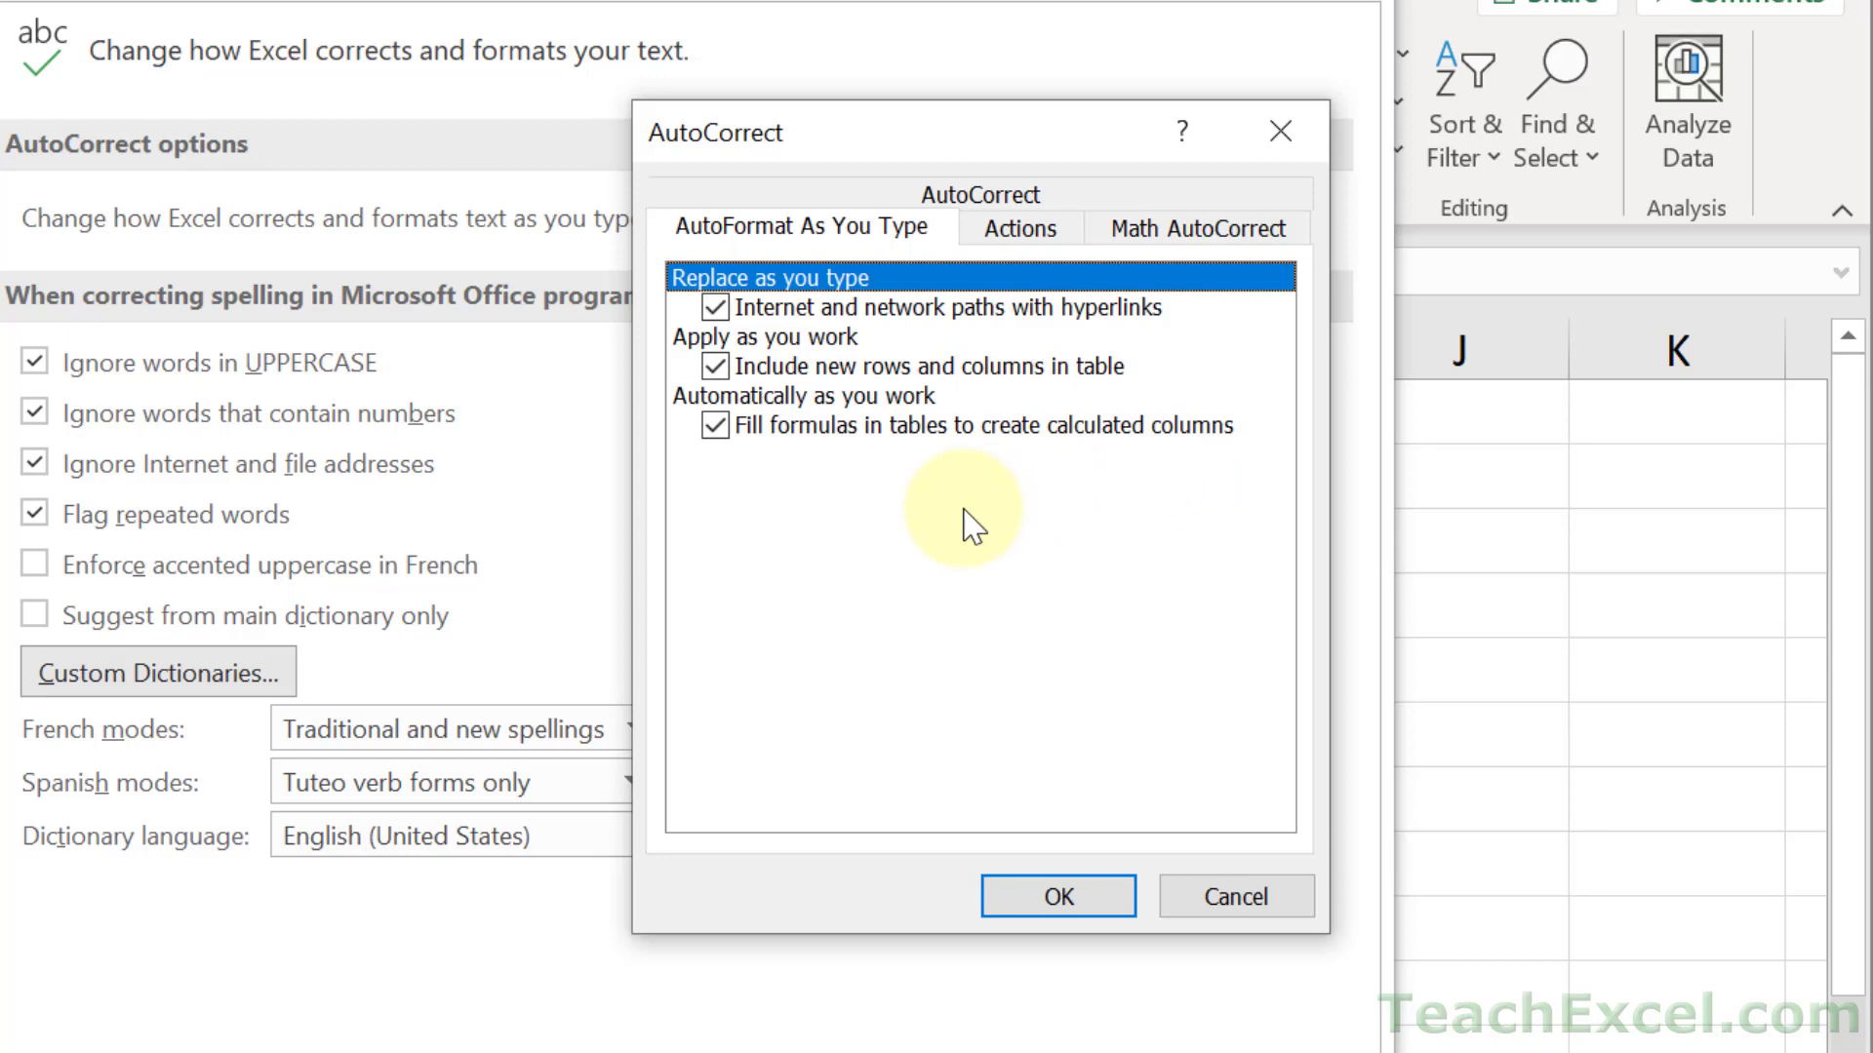
click(716, 425)
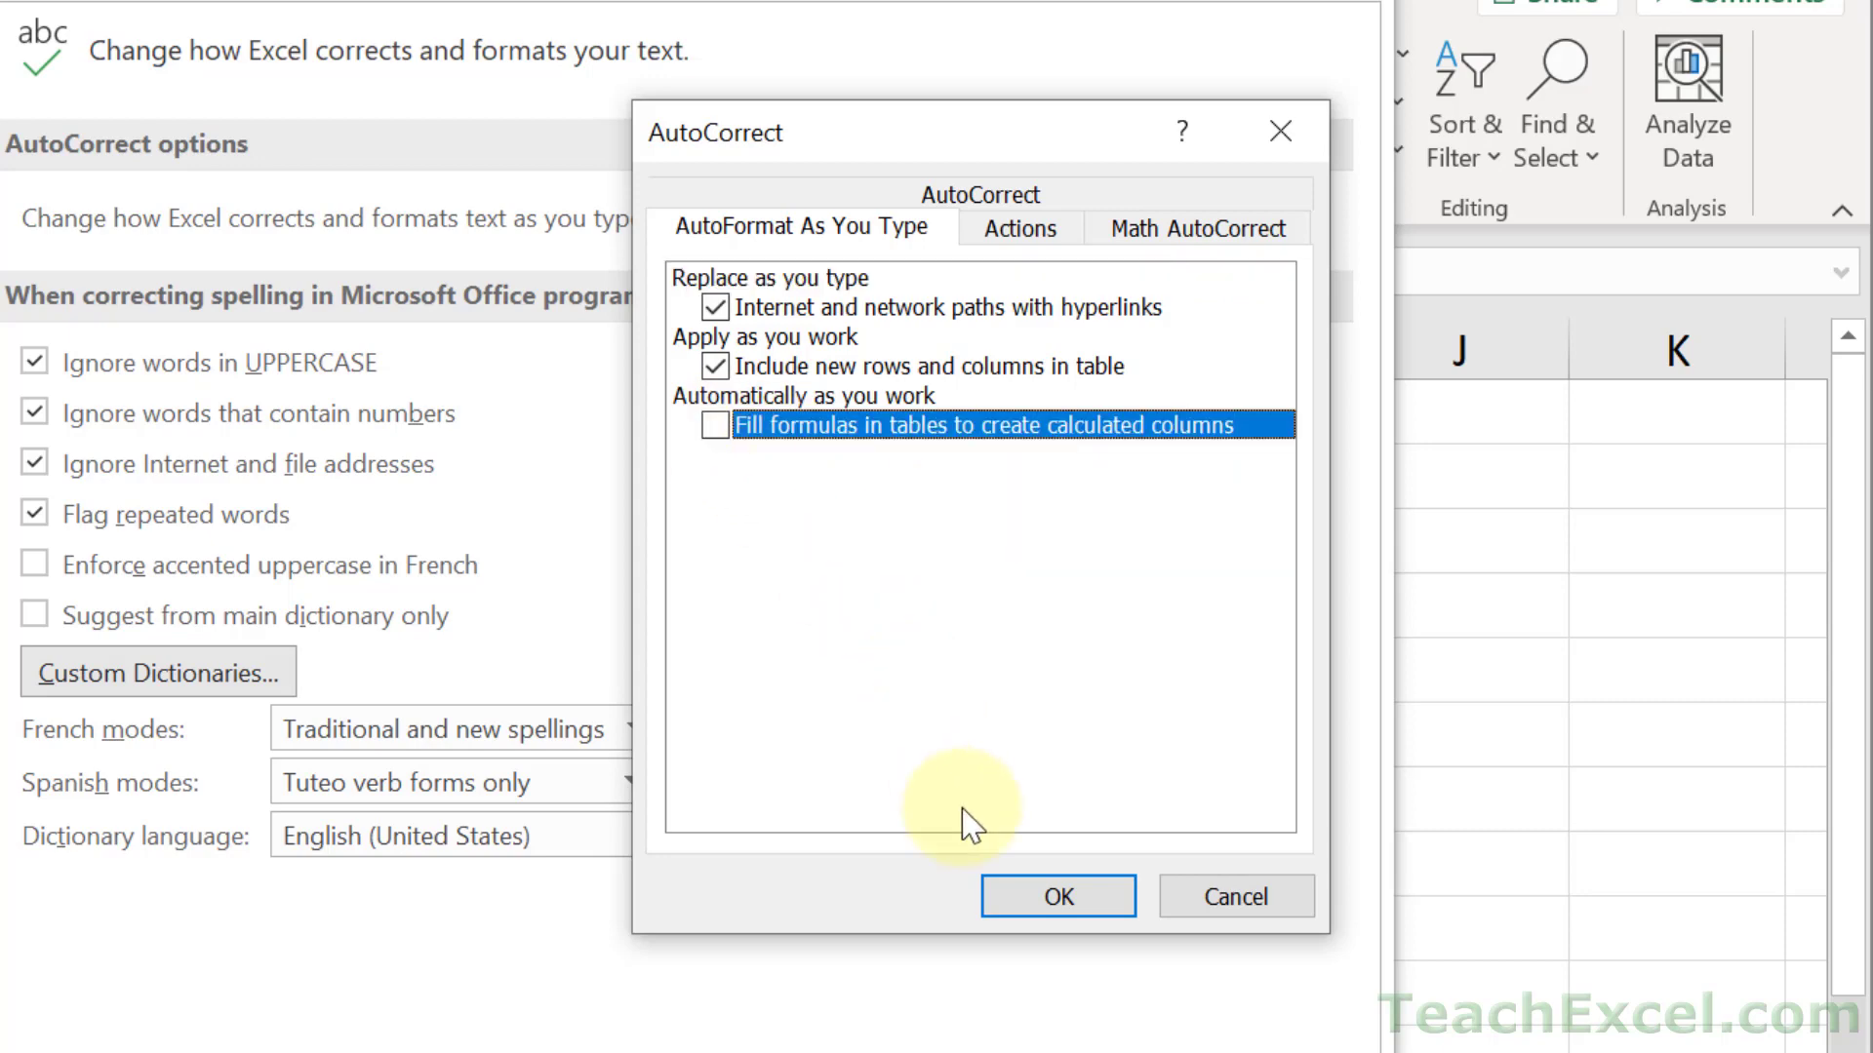
click(1055, 896)
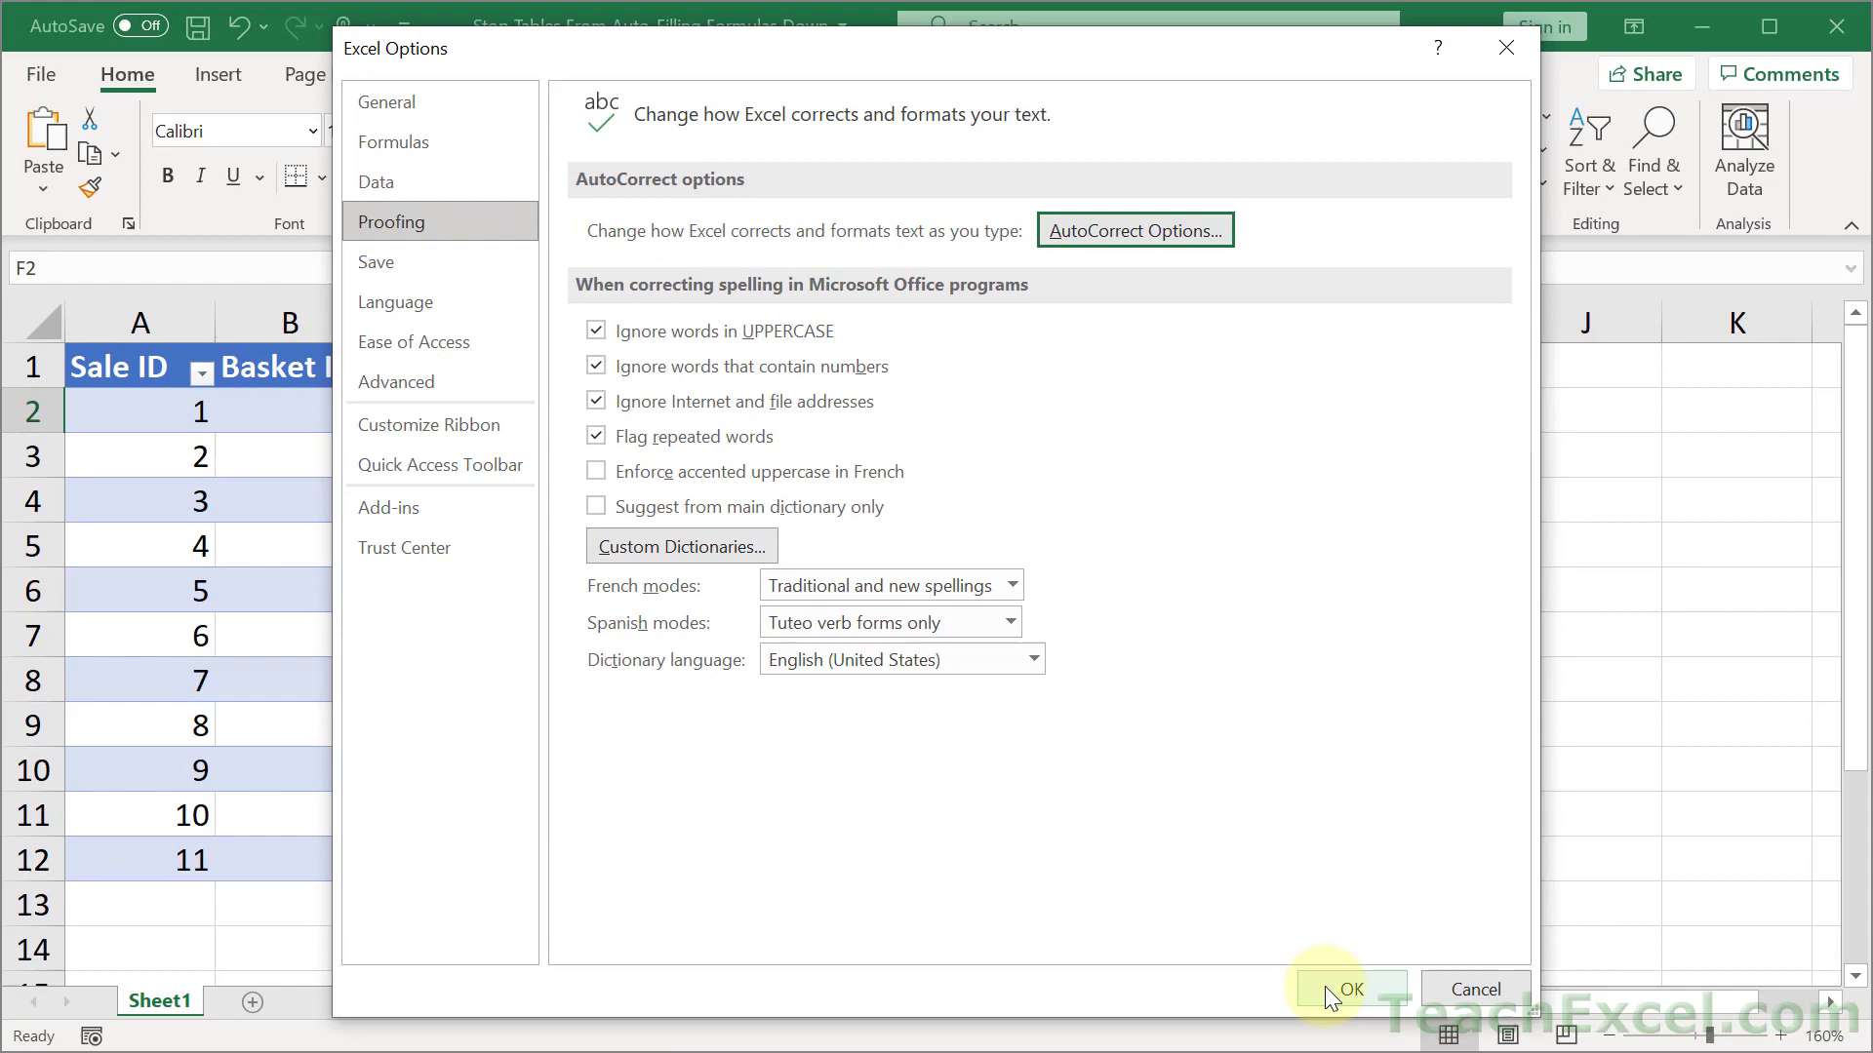
click(1348, 989)
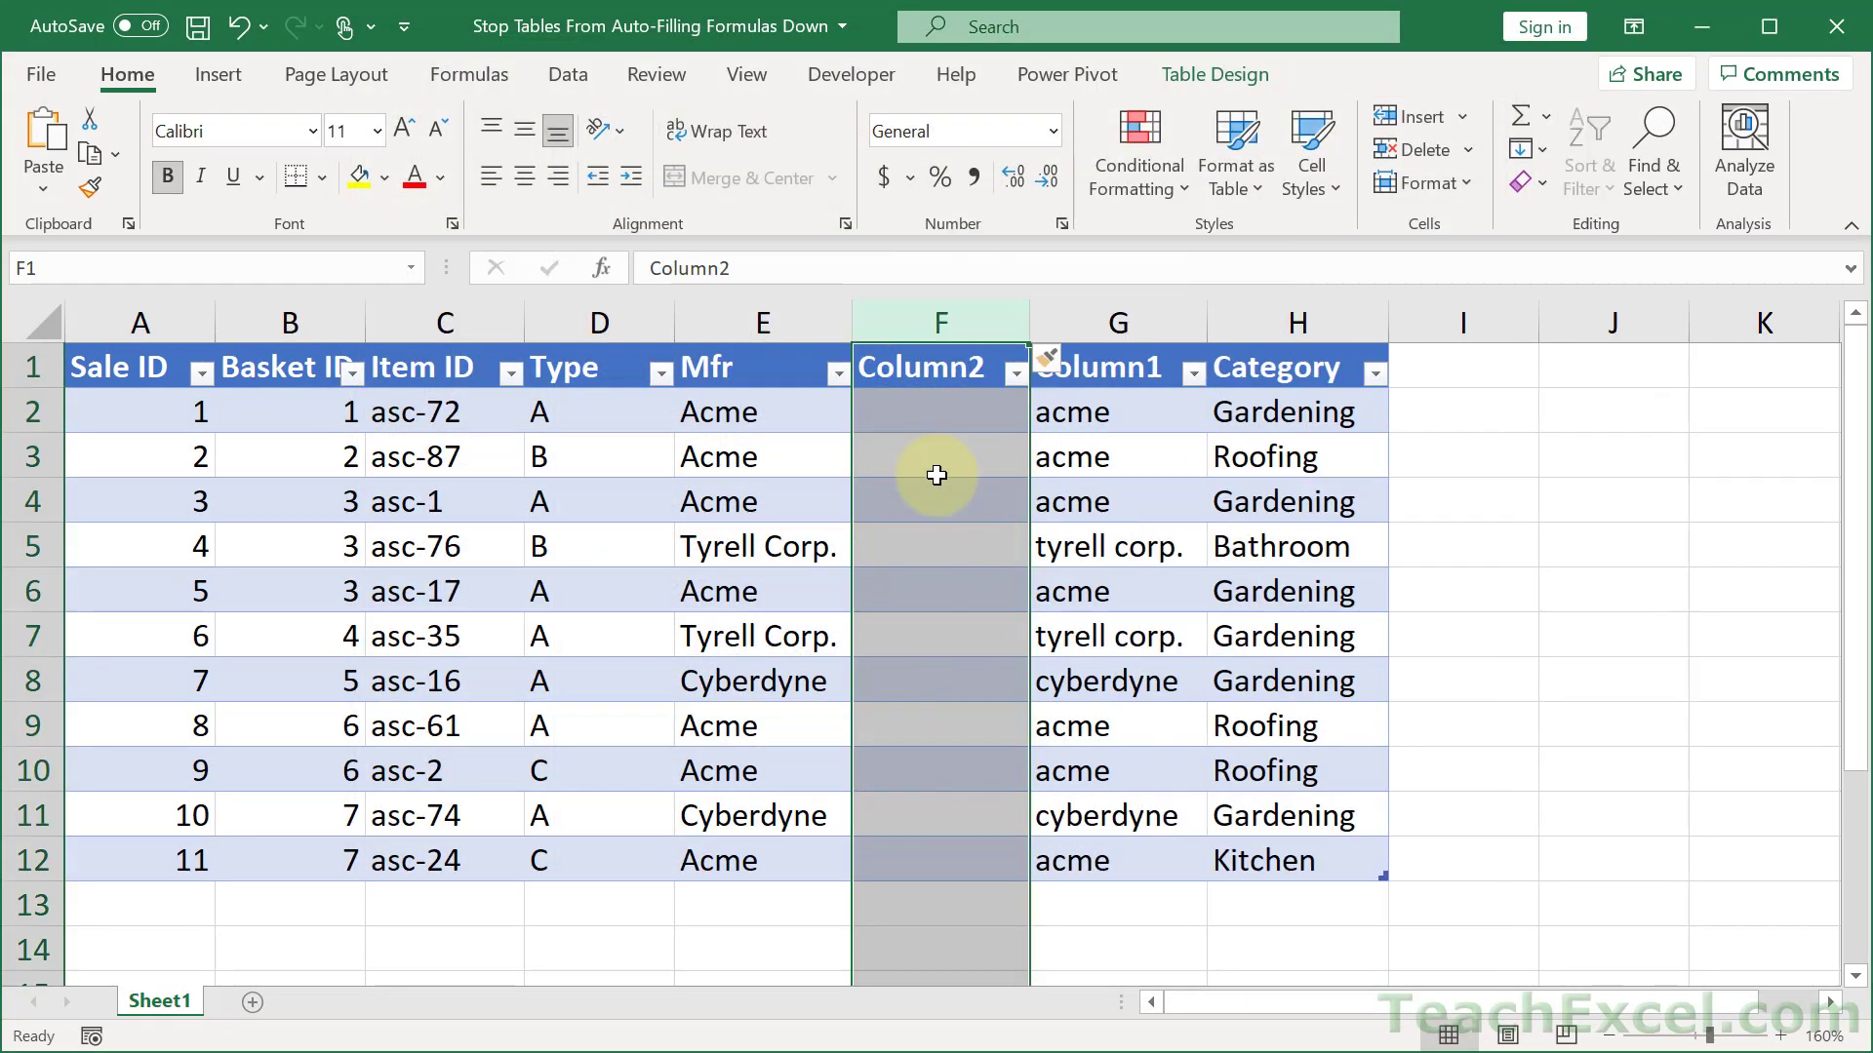
text(=low)
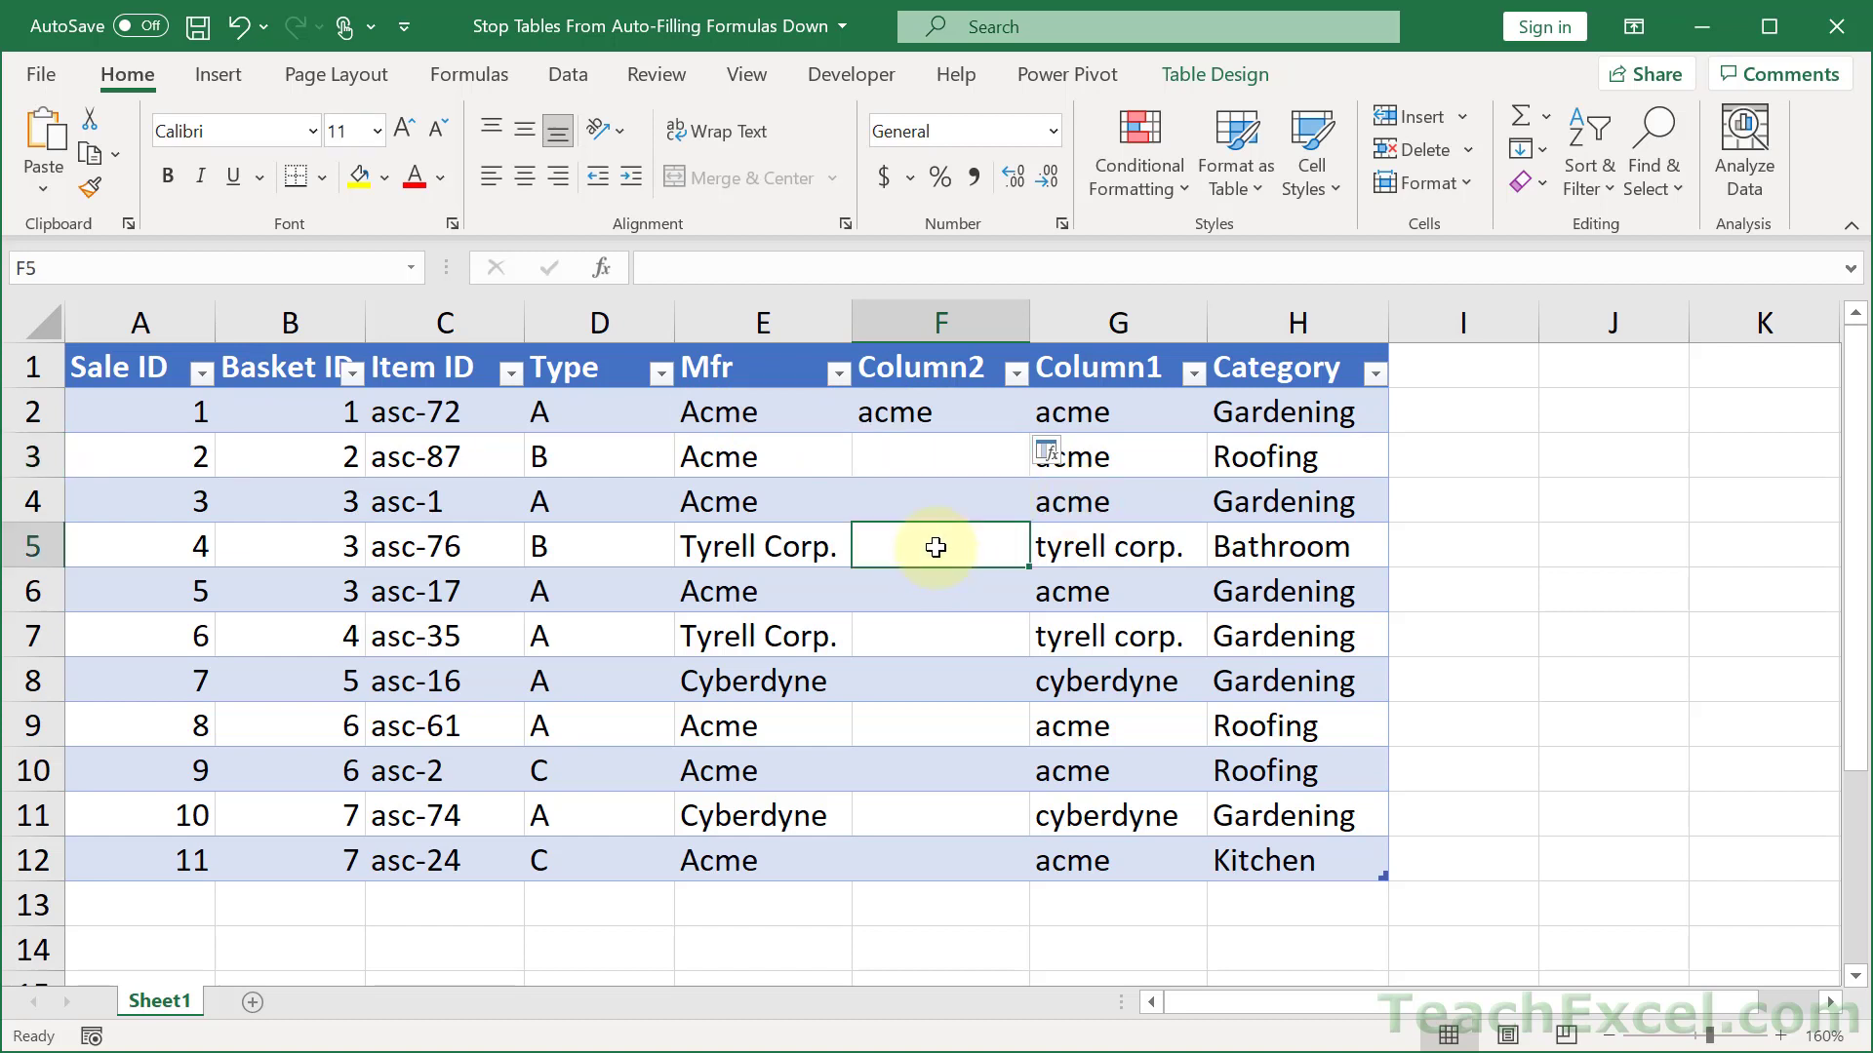
text(=upp)
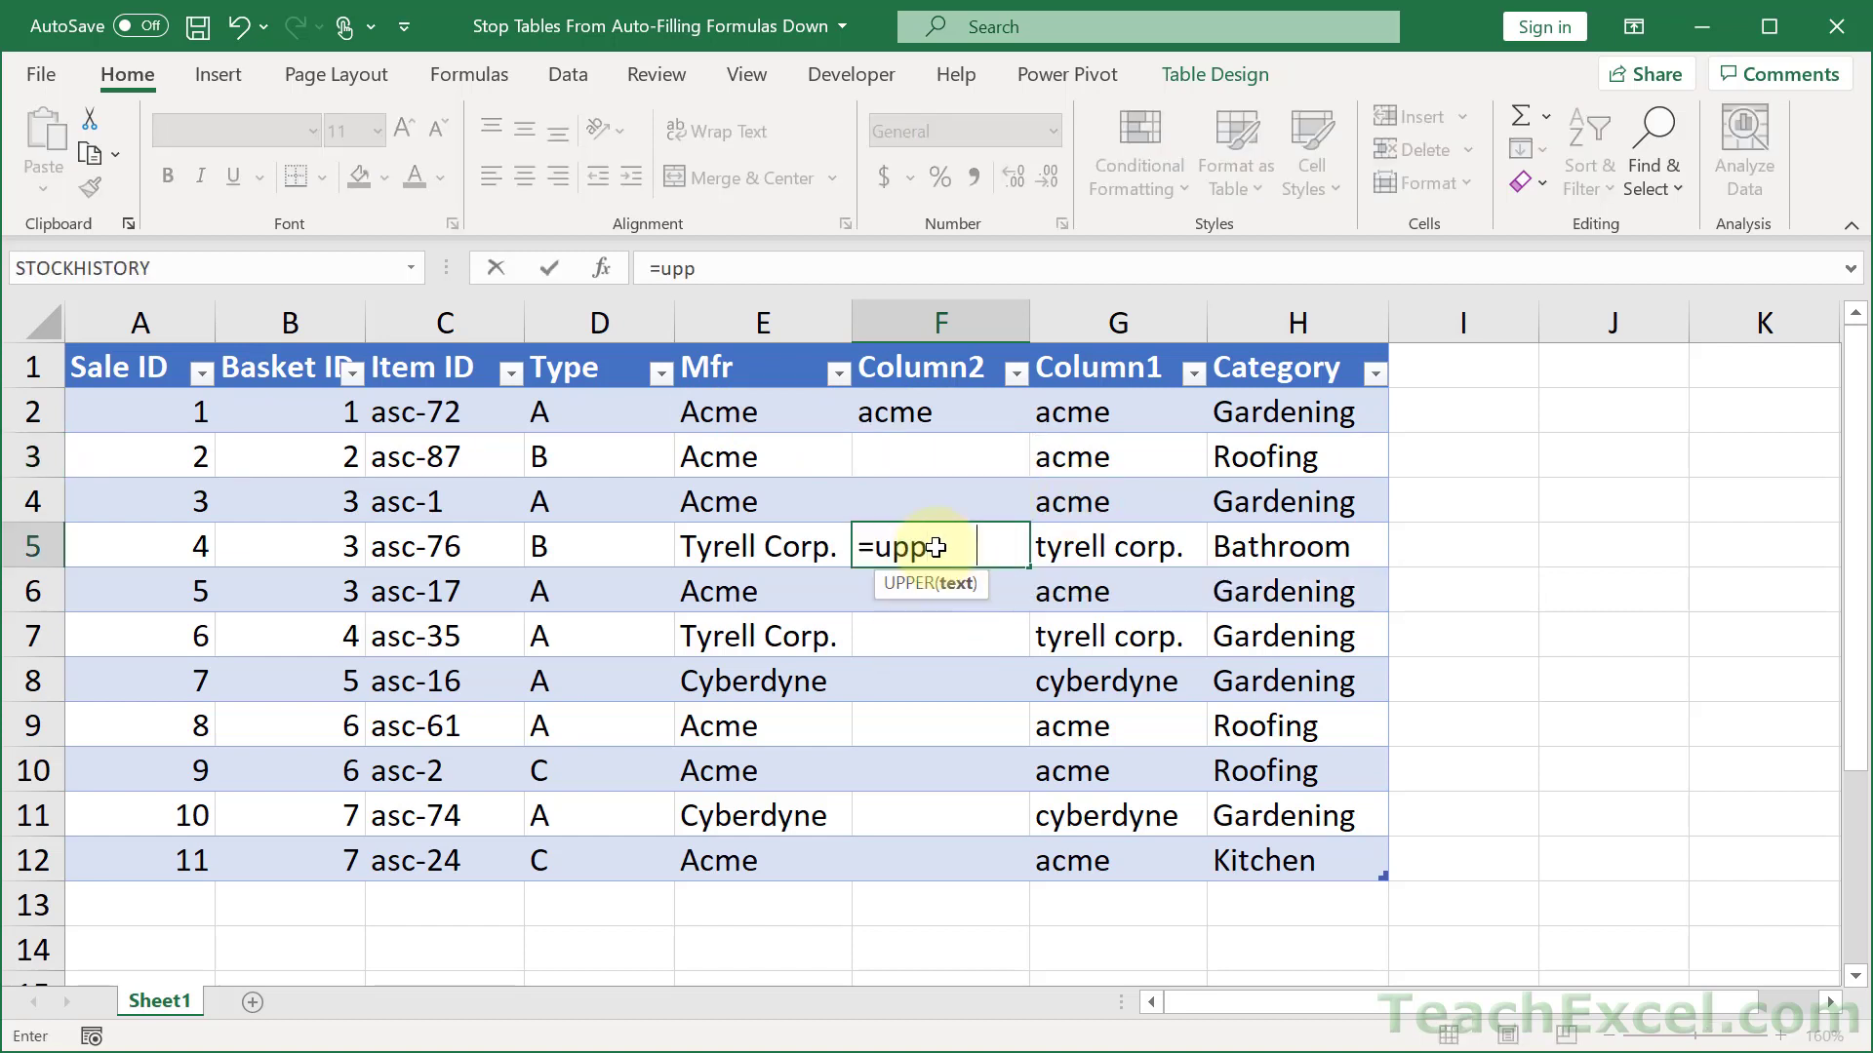